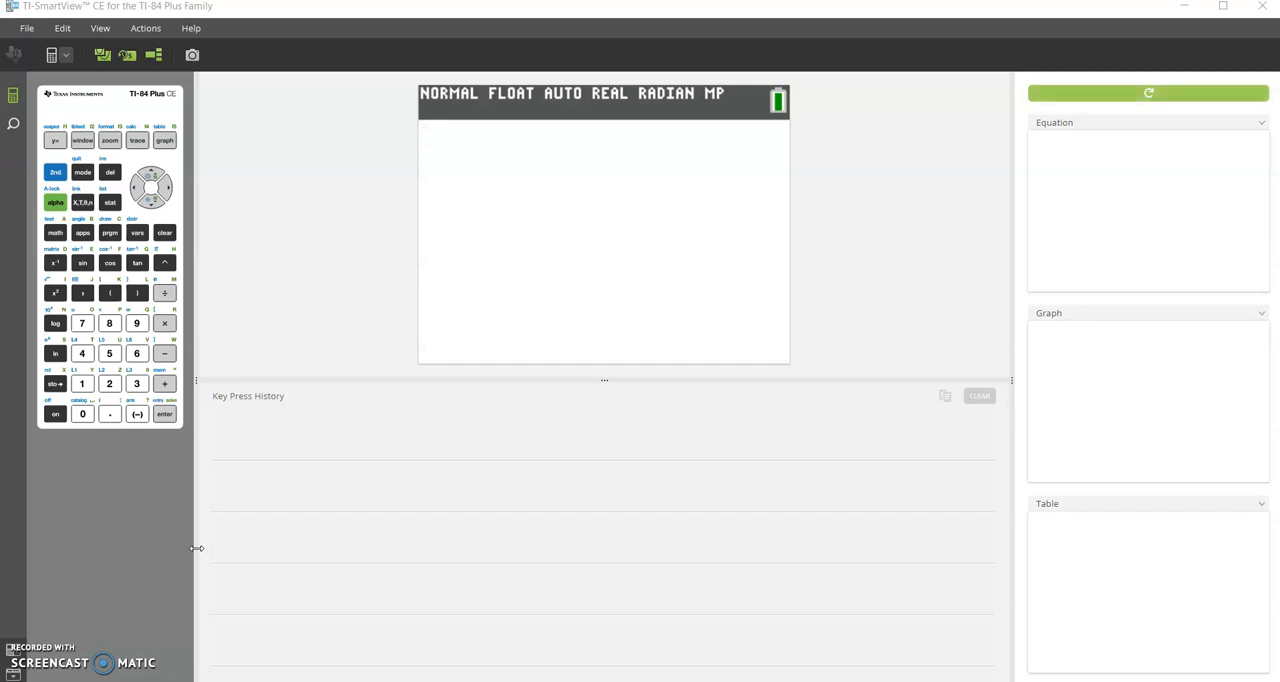
# Step: Switch to the Word solutions document and scroll up to the Ex 16 tax-returns table
pyautogui.click(55, 413)
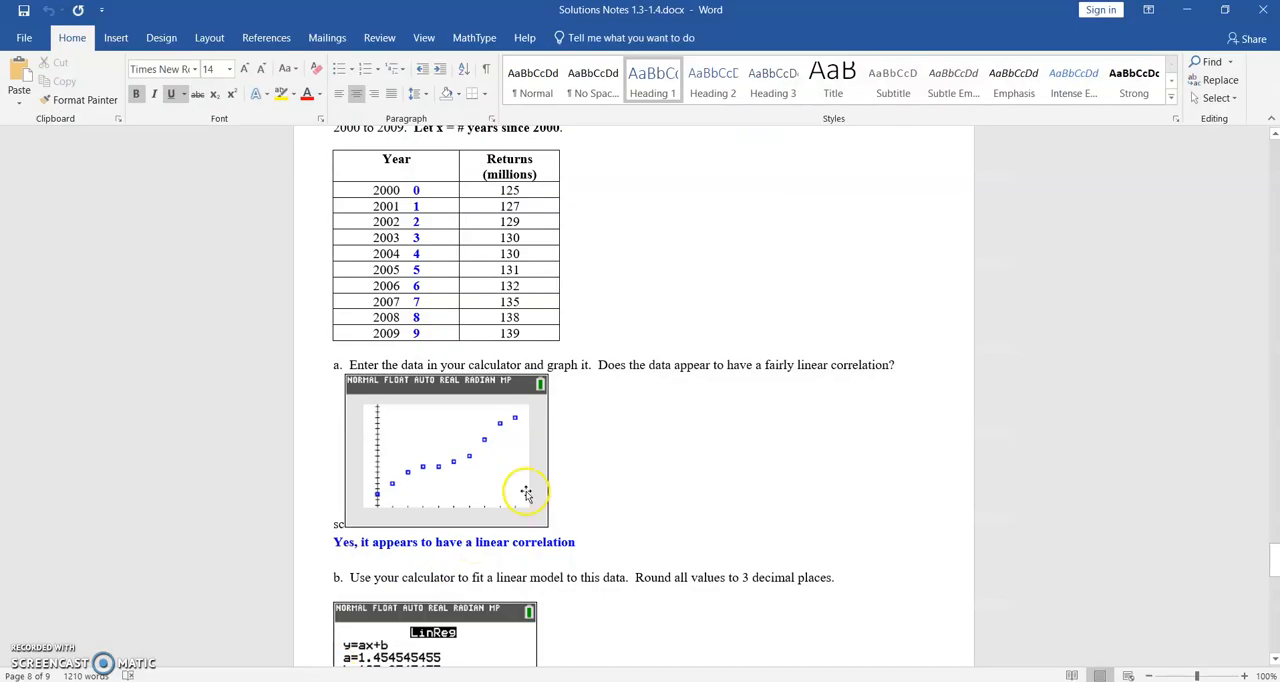
pyautogui.scroll(3)
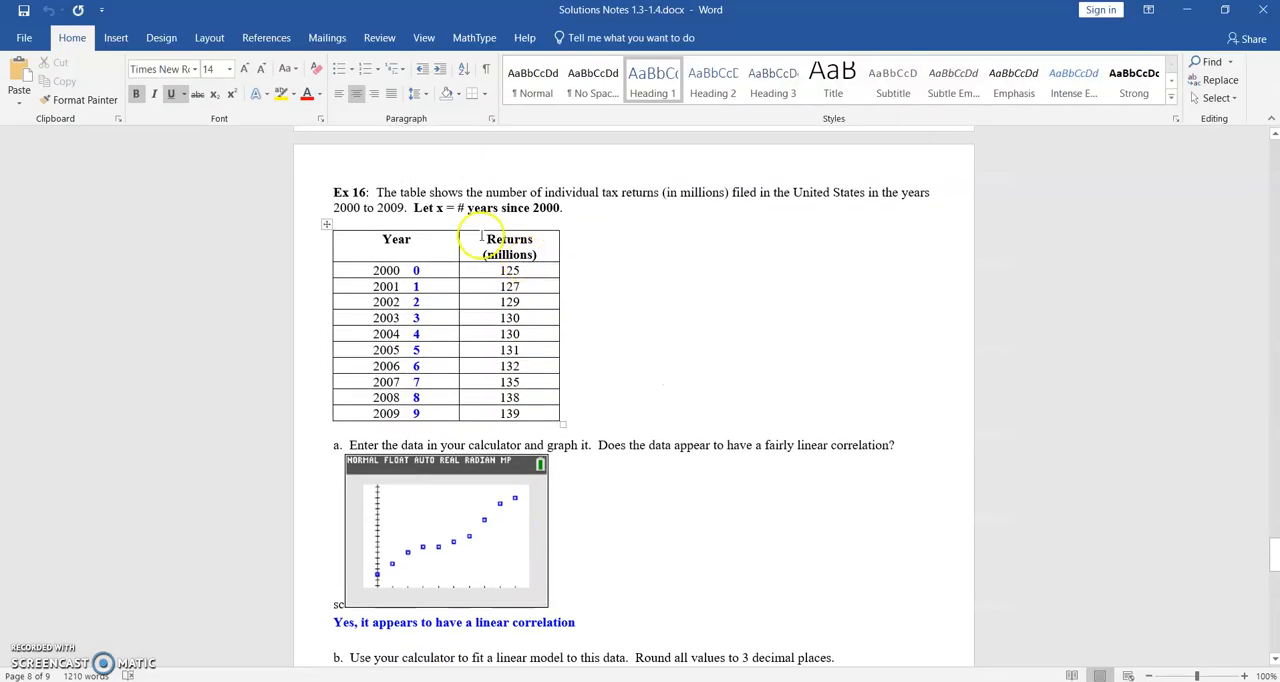
pyautogui.moveTo(640, 214)
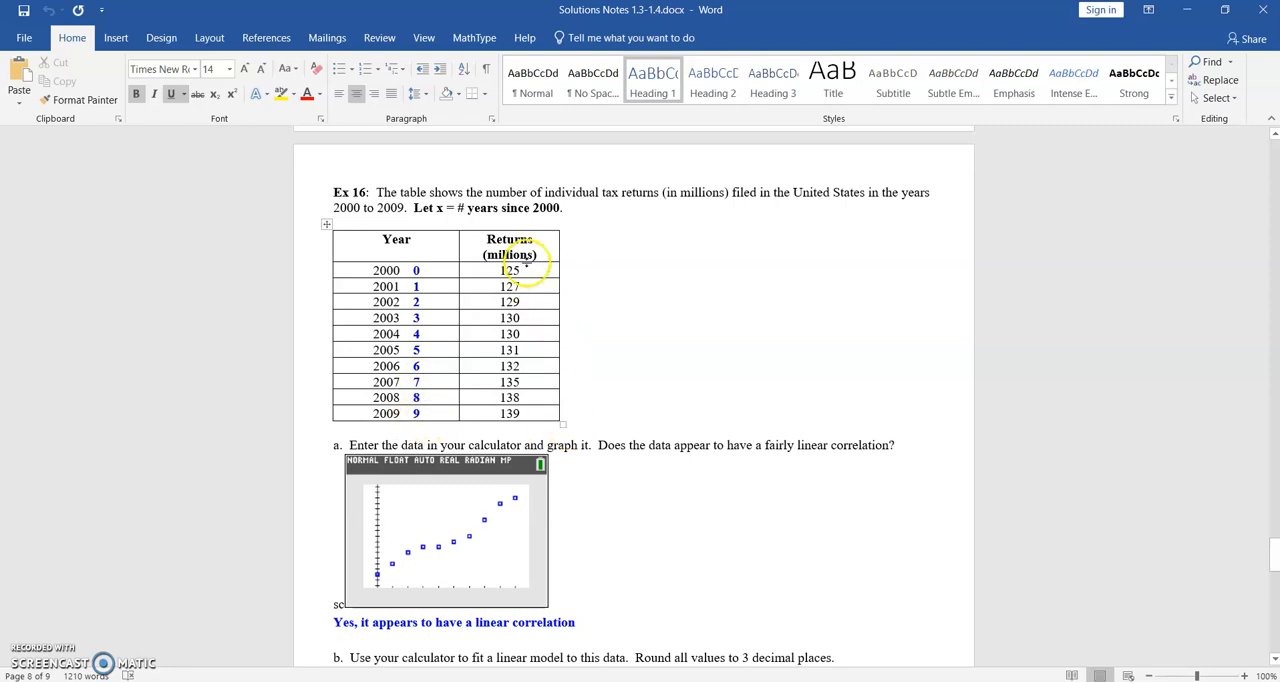
pyautogui.moveTo(537, 285)
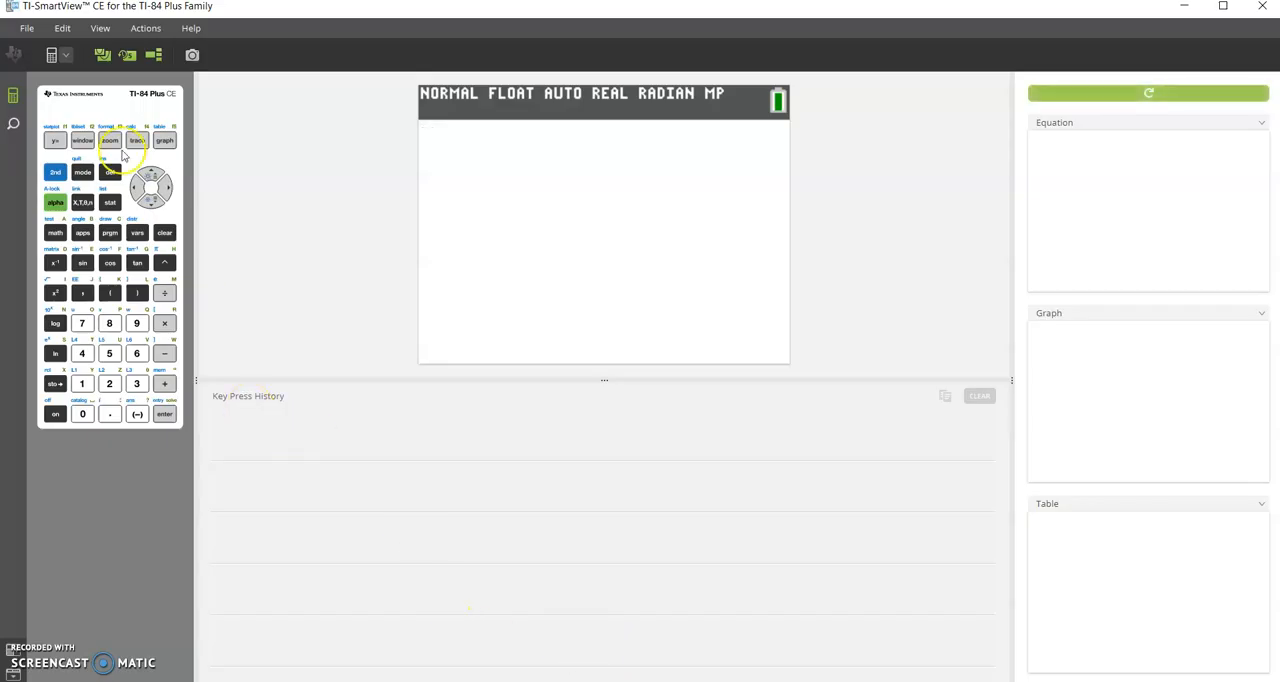
# Step: Erase the Y1 and Y2 equations, turn on Plot1, and quit to the home screen
pyautogui.click(55, 139)
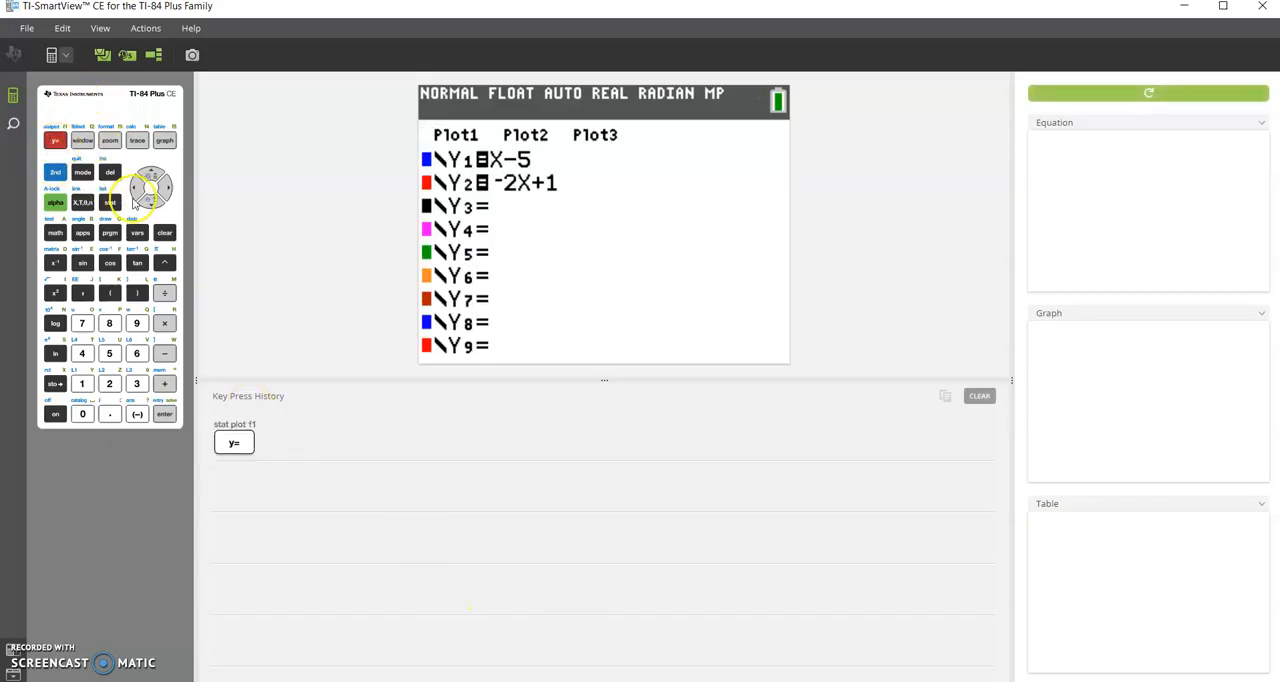
pyautogui.click(164, 232)
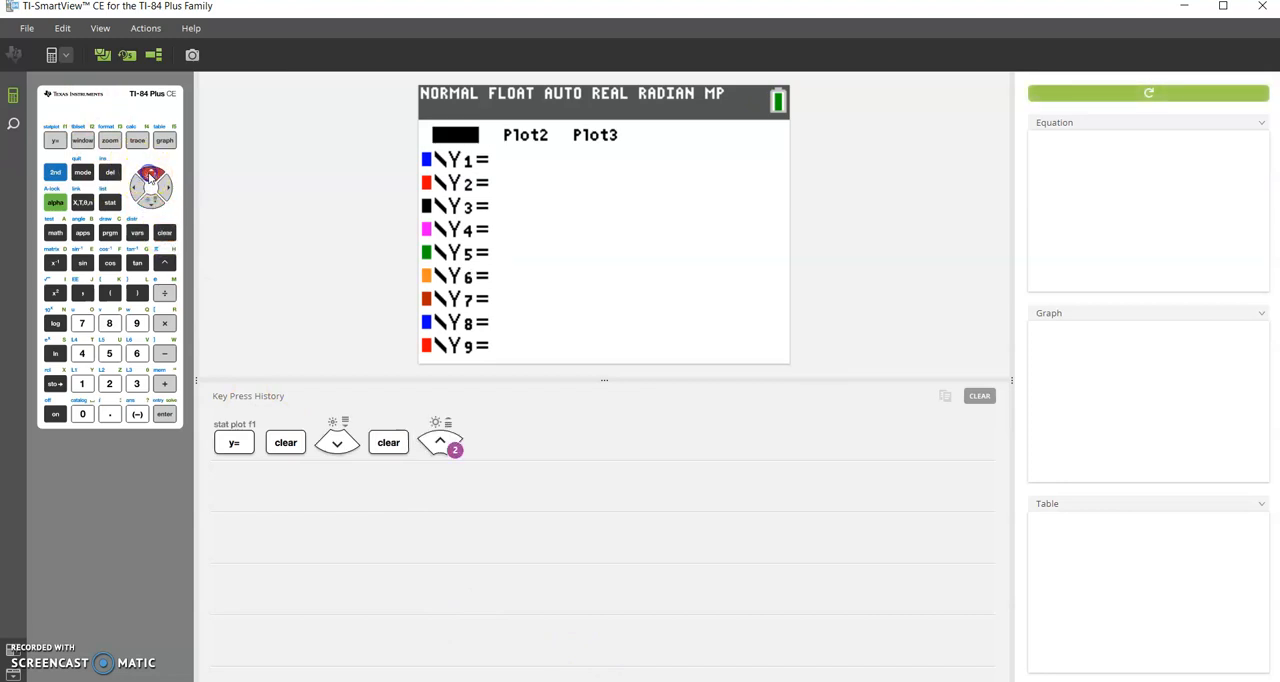
pyautogui.click(164, 414)
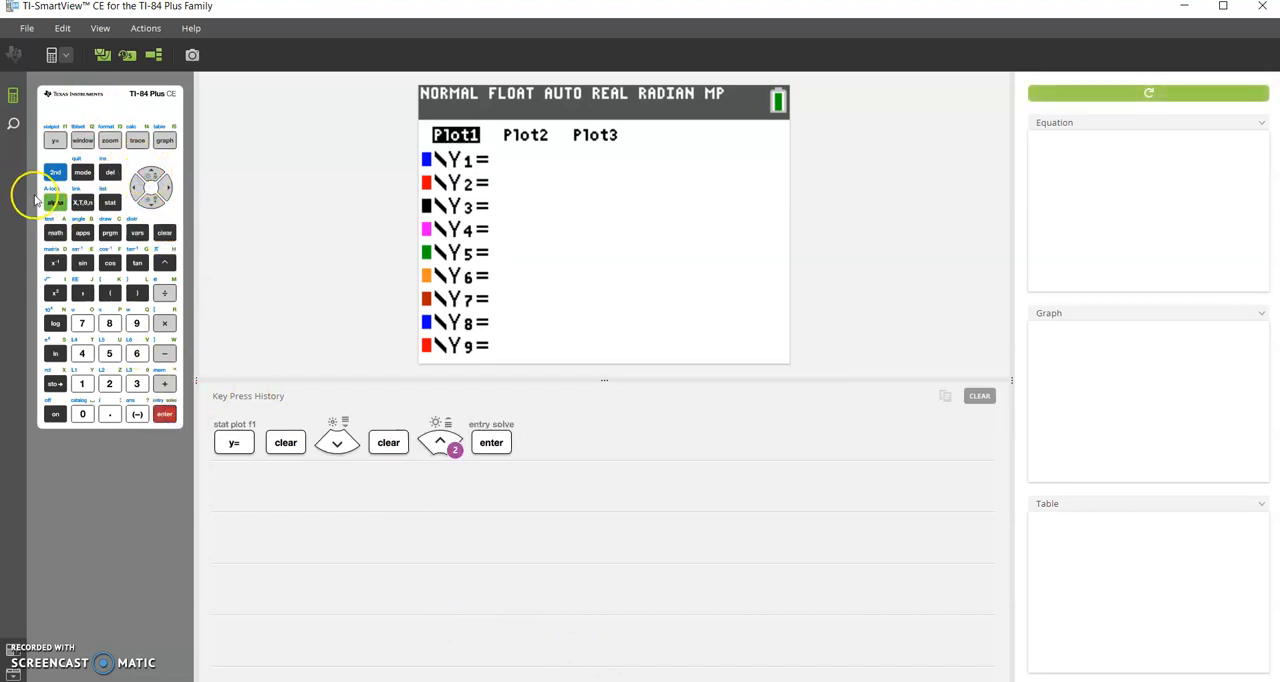
pyautogui.click(82, 172)
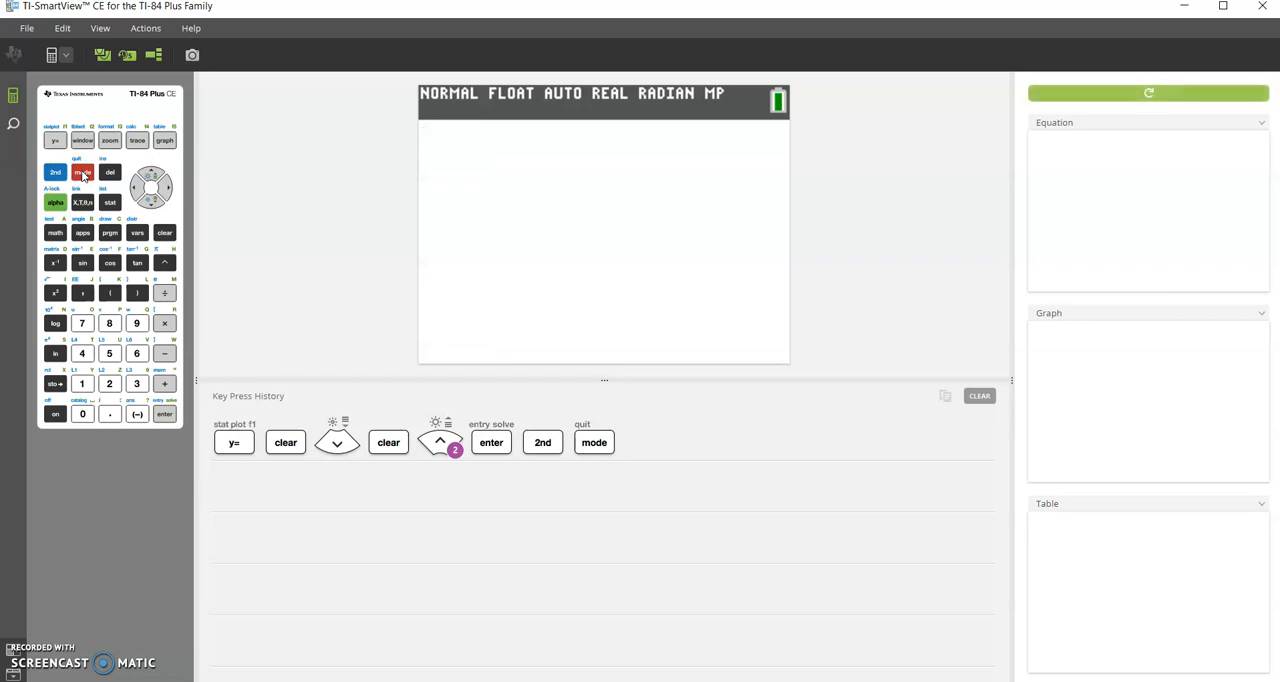
# Step: Run DiagnosticOn from the catalog so r will be reported
pyautogui.click(55, 172)
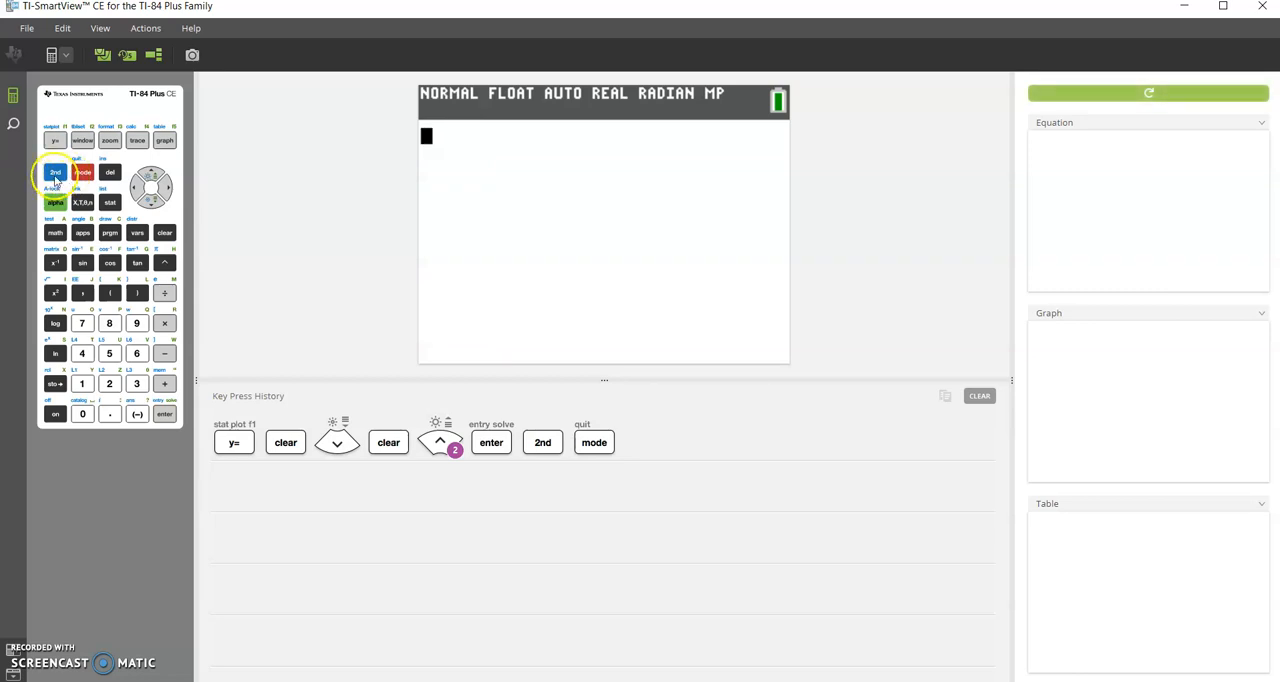
pyautogui.click(82, 413)
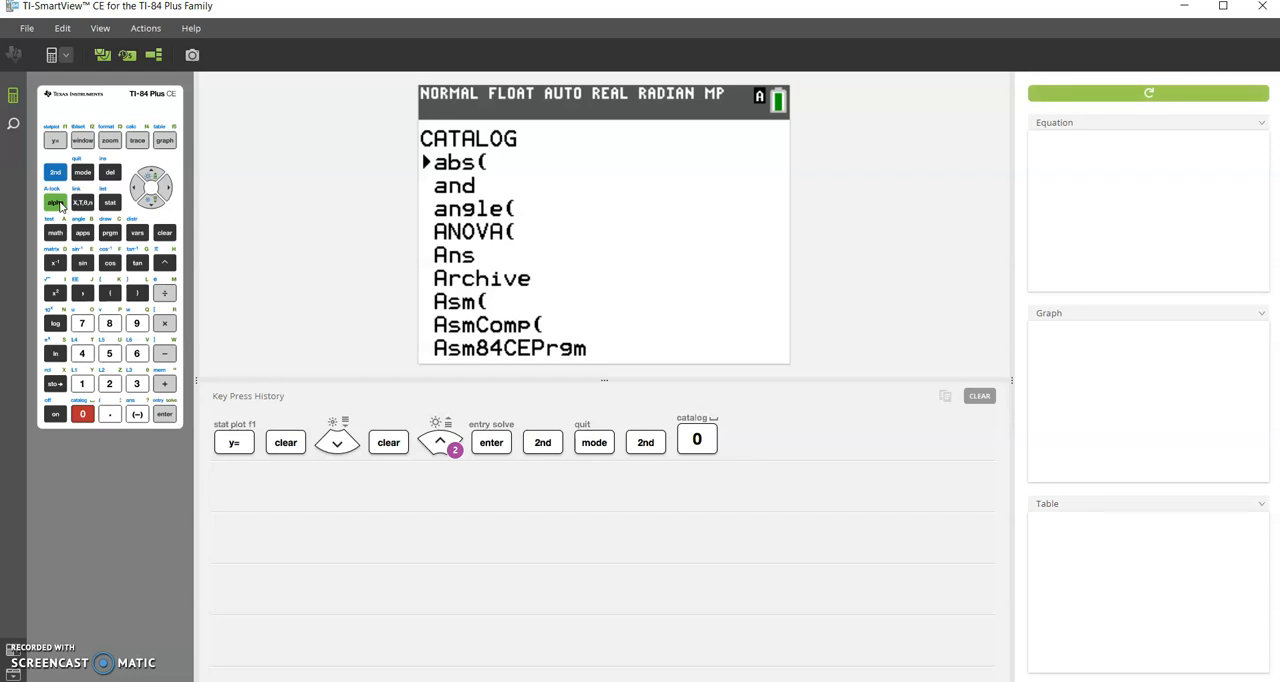
pyautogui.moveTo(55, 262)
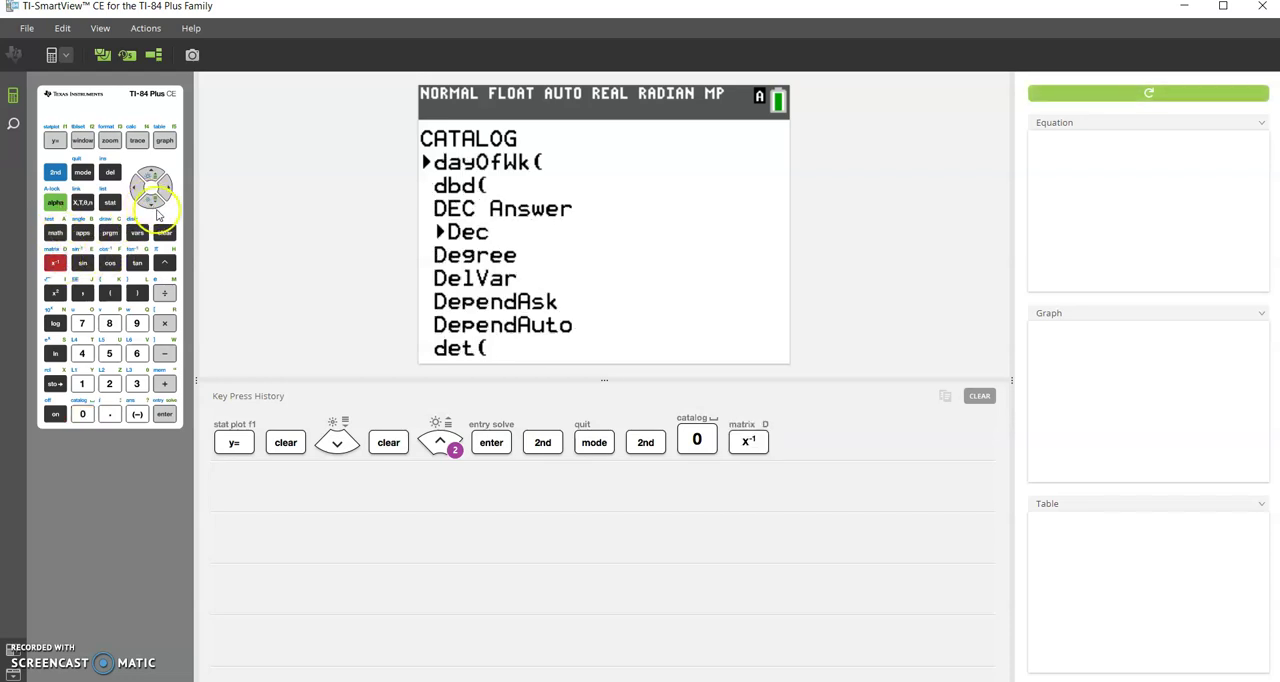
pyautogui.click(152, 207)
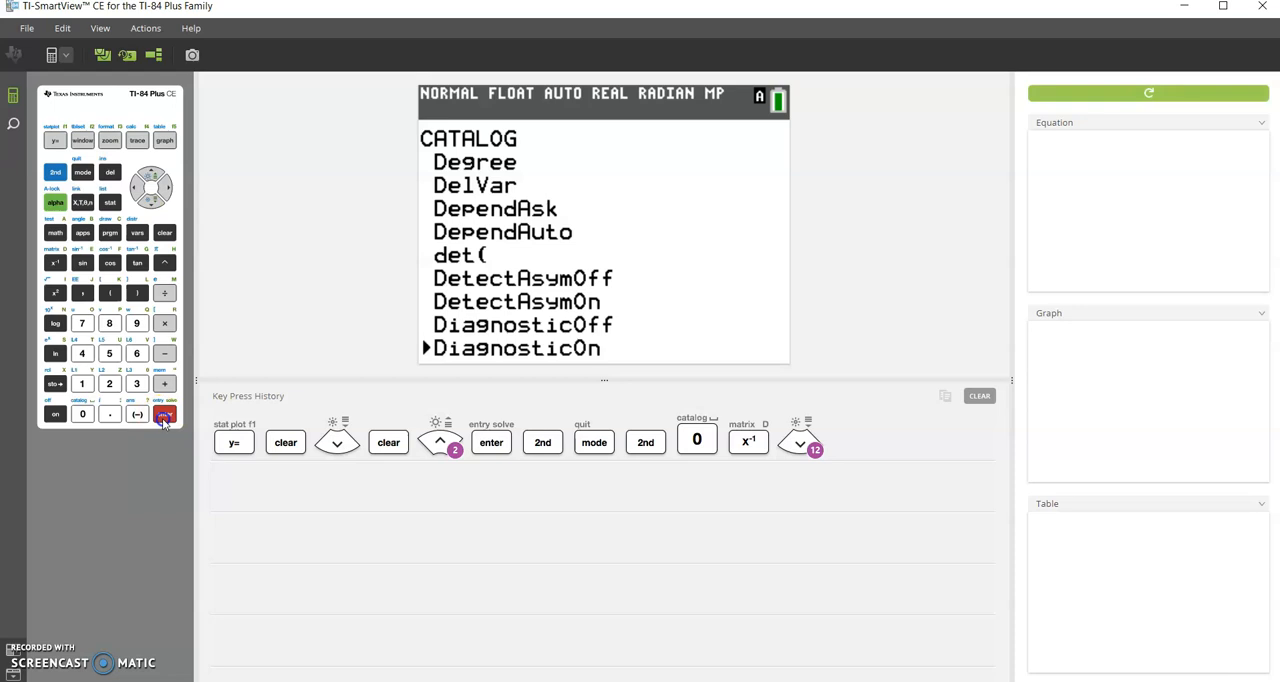
pyautogui.click(164, 414)
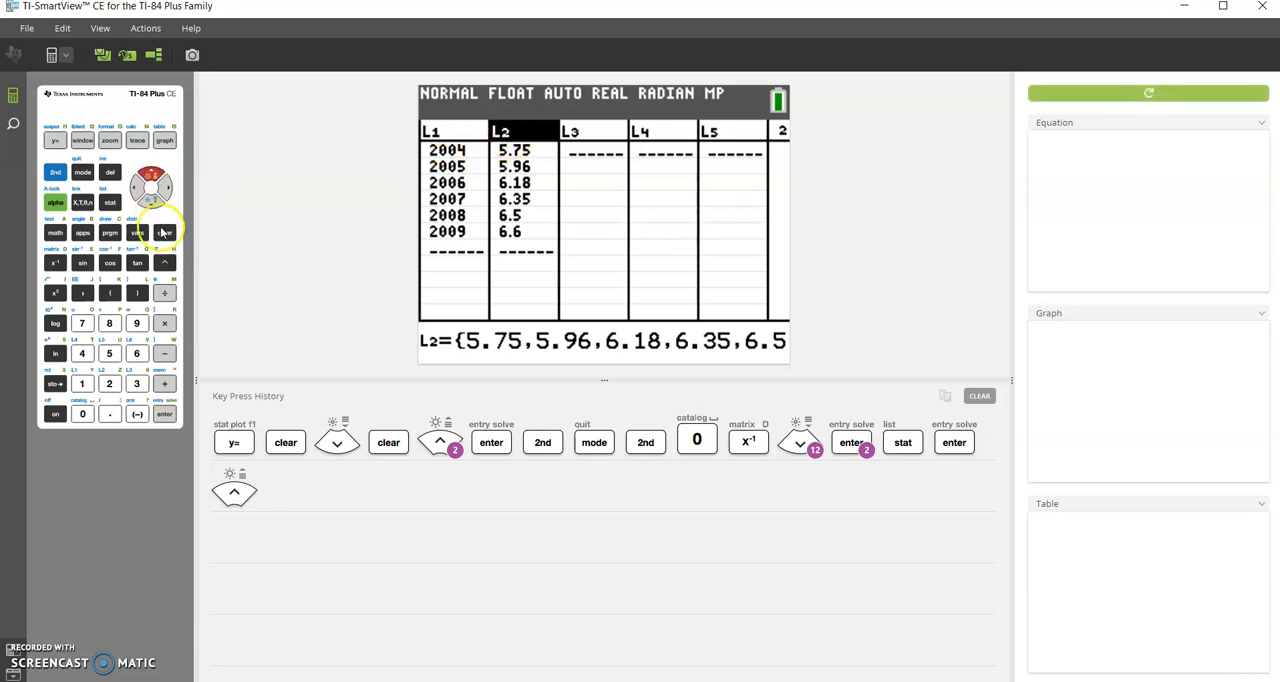
# Step: Clear list L2 in the list editor and move over to L1
pyautogui.click(164, 232)
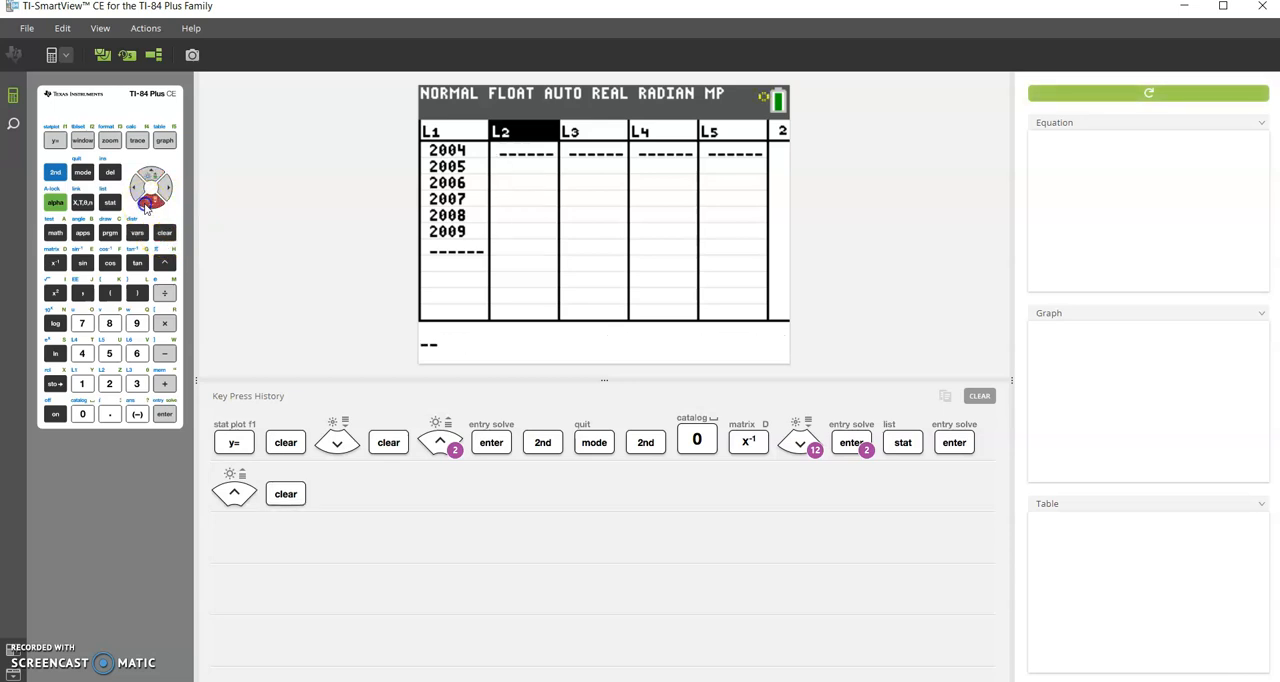
pyautogui.click(337, 442)
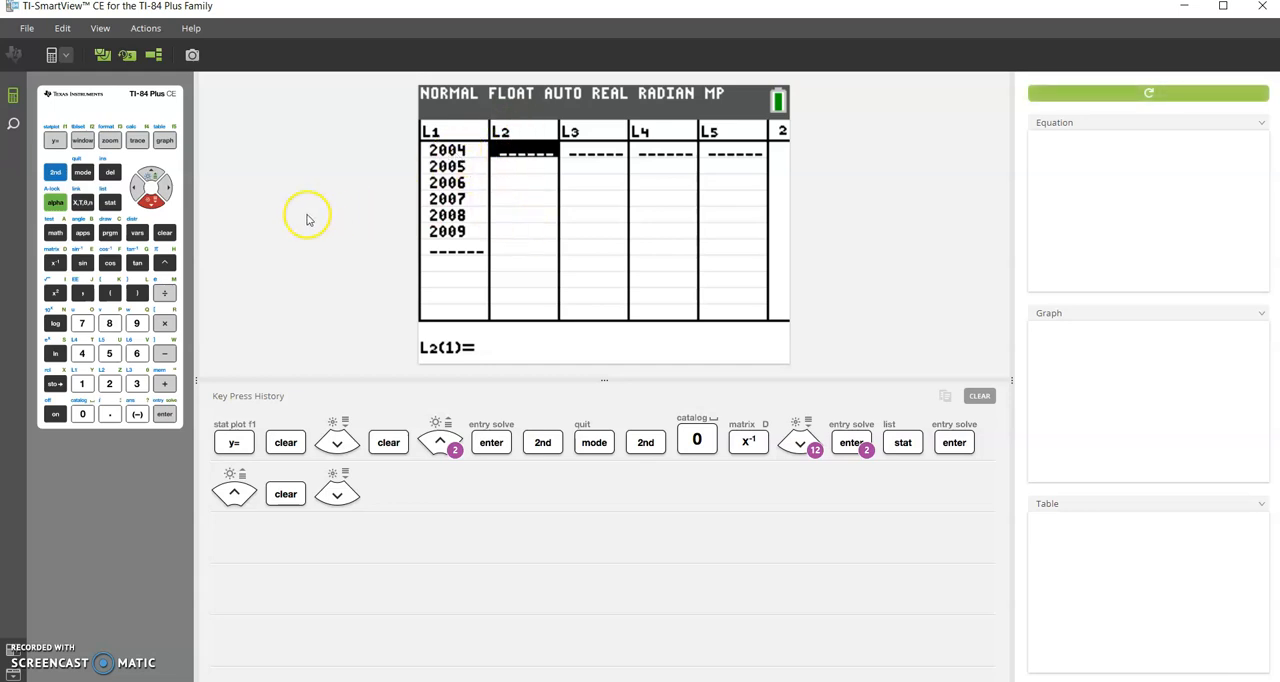
pyautogui.click(138, 187)
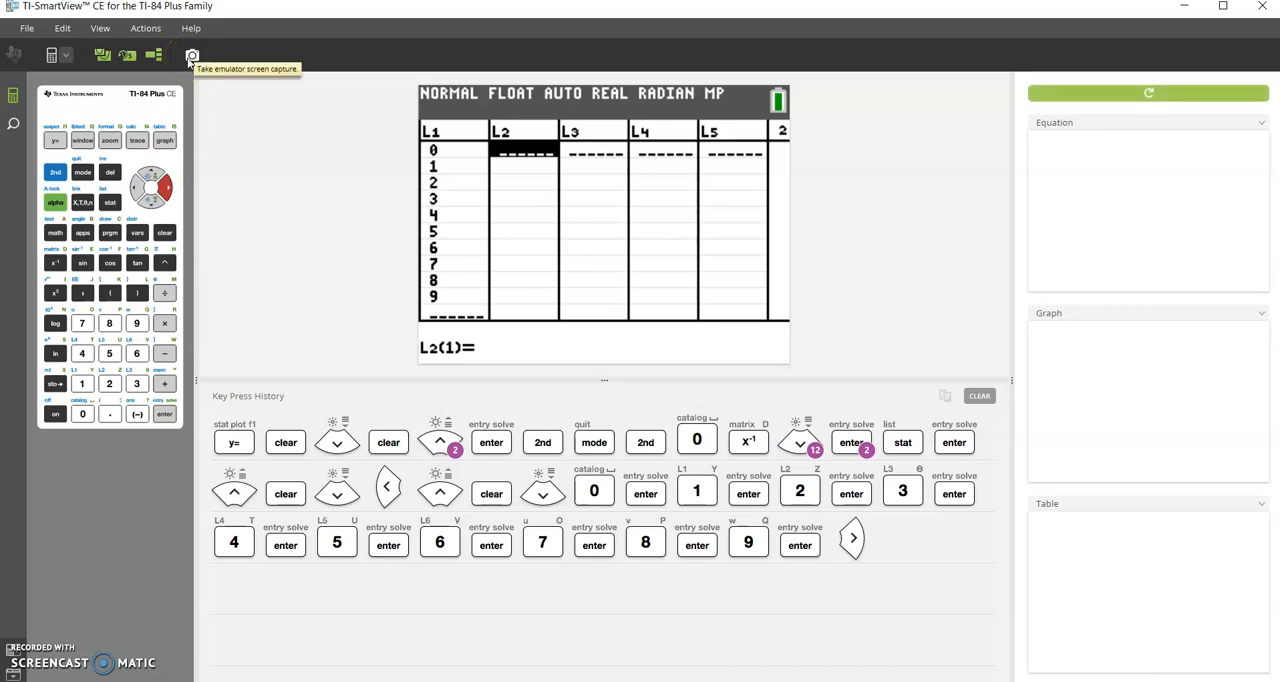
# Step: Enter 125, 127, 129, 130, 130, 131, 132, 135, 138, 139 into L2
pyautogui.click(164, 414)
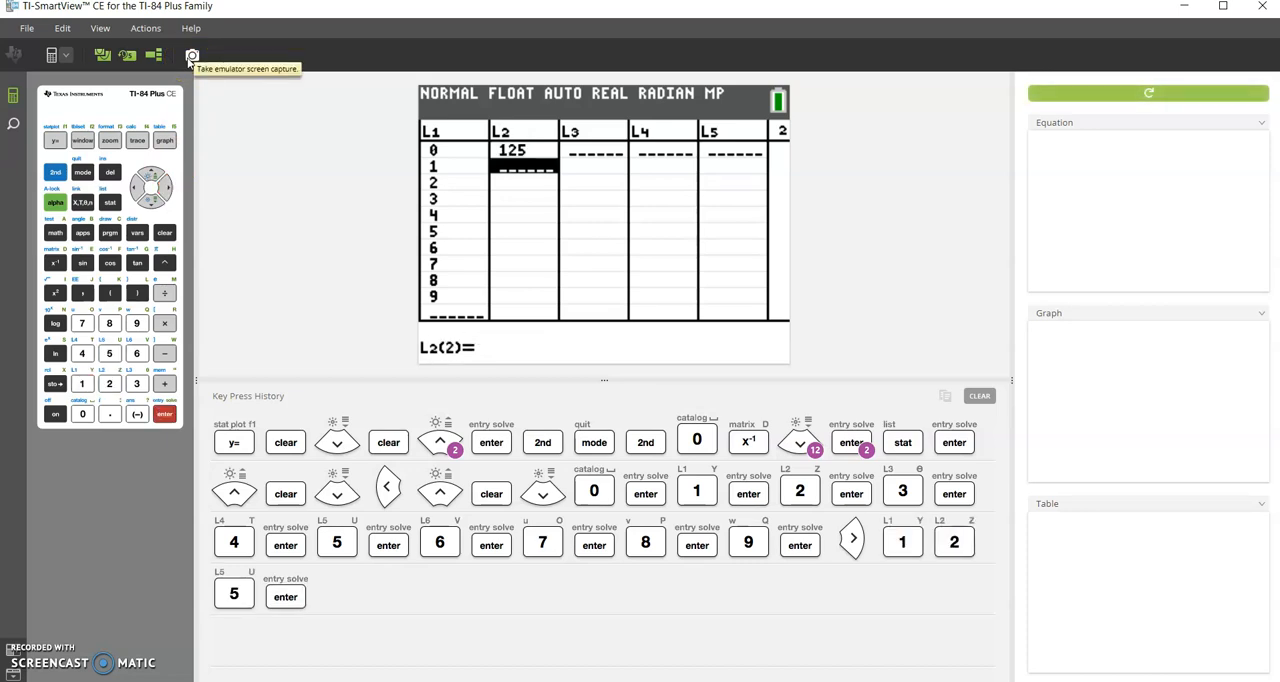
pyautogui.click(491, 596)
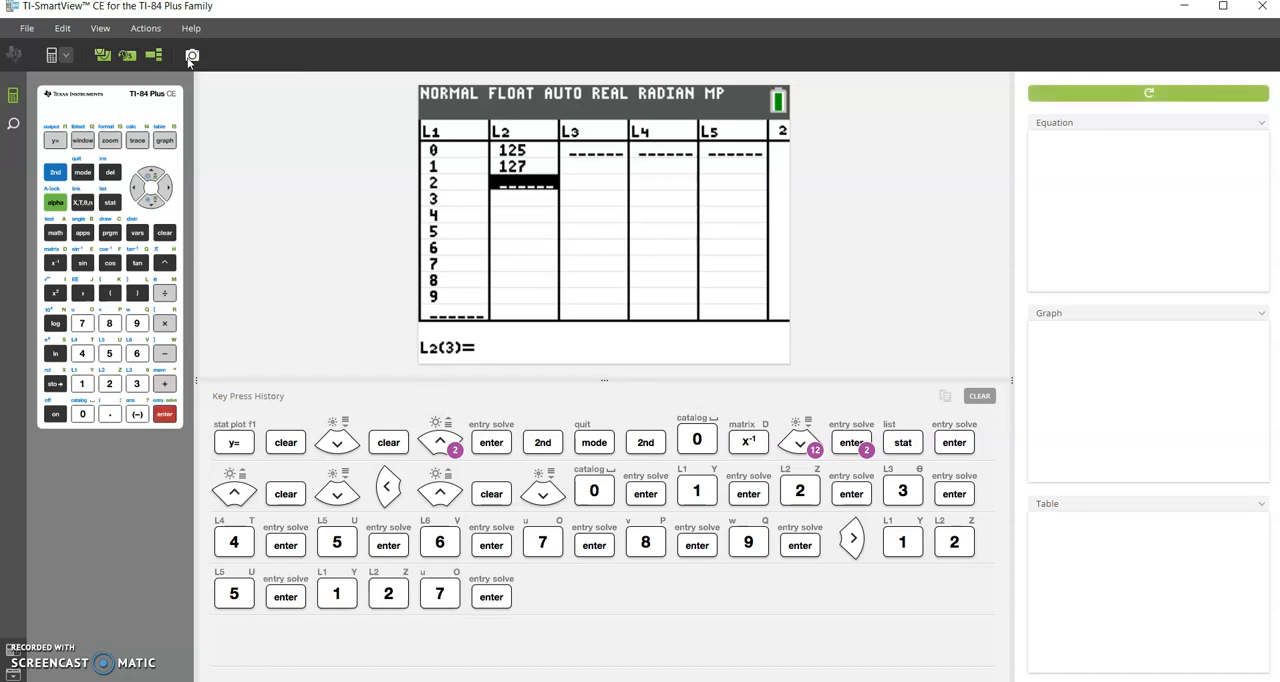
pyautogui.press('enter')
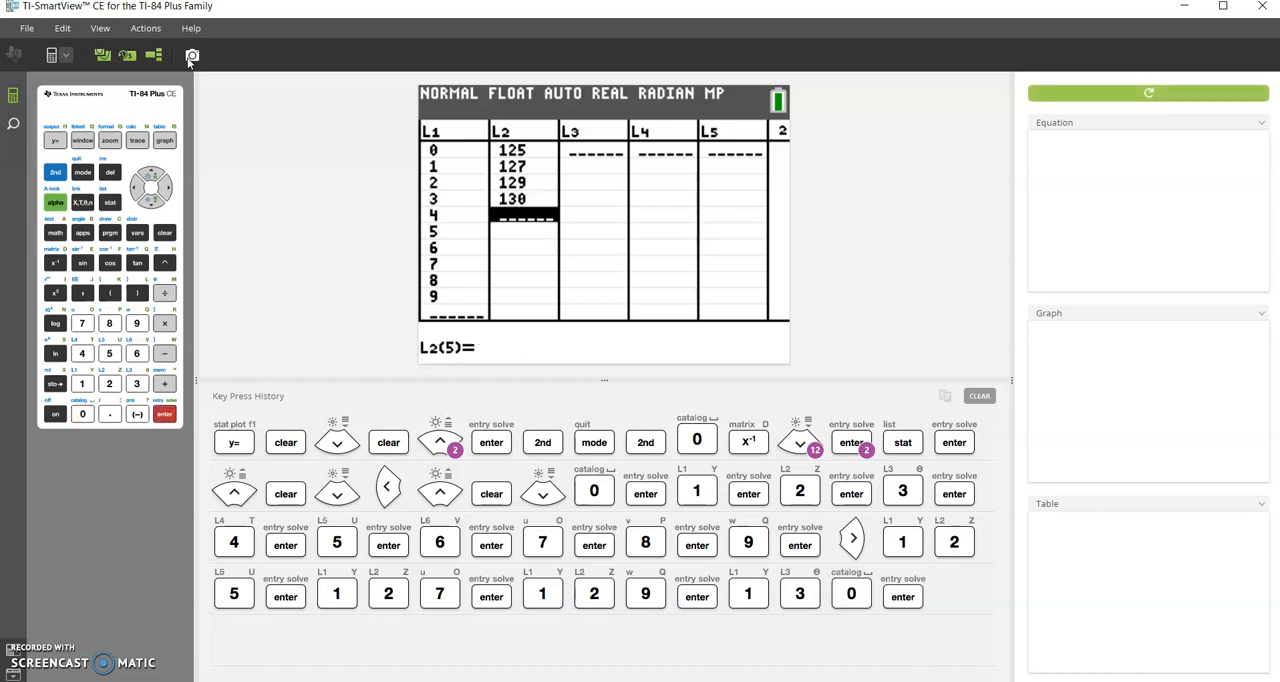
pyautogui.moveTo(153, 55)
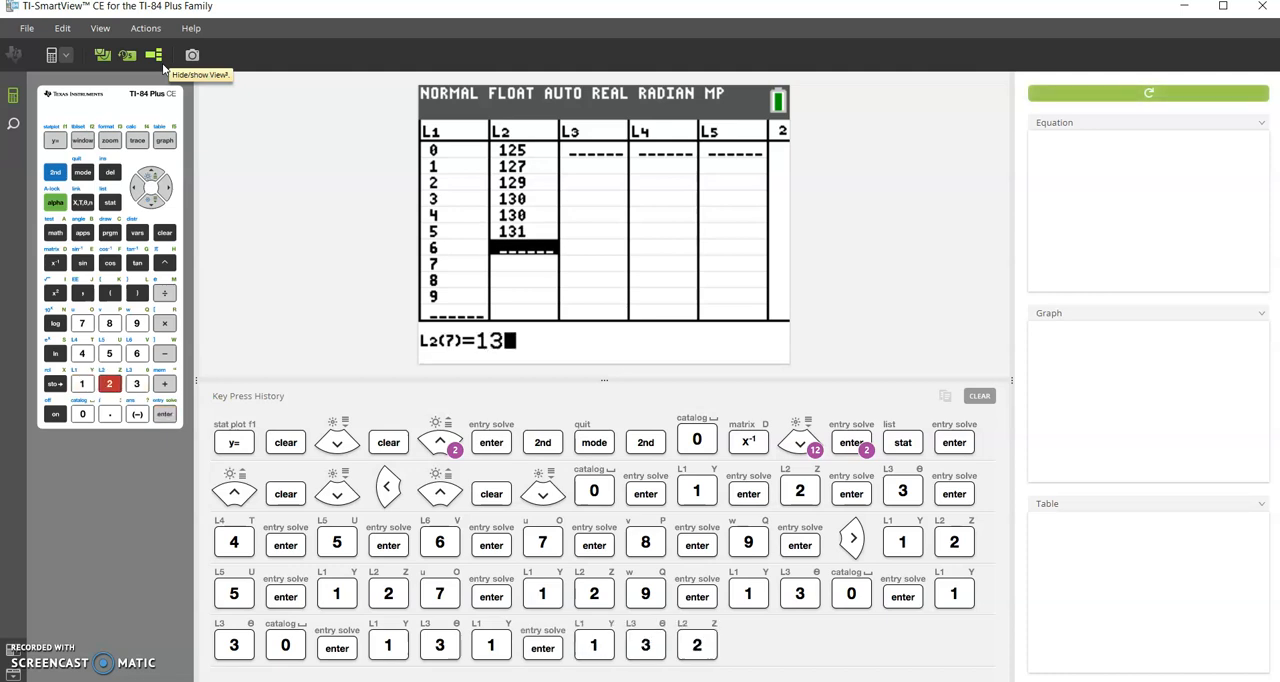
pyautogui.click(490, 442)
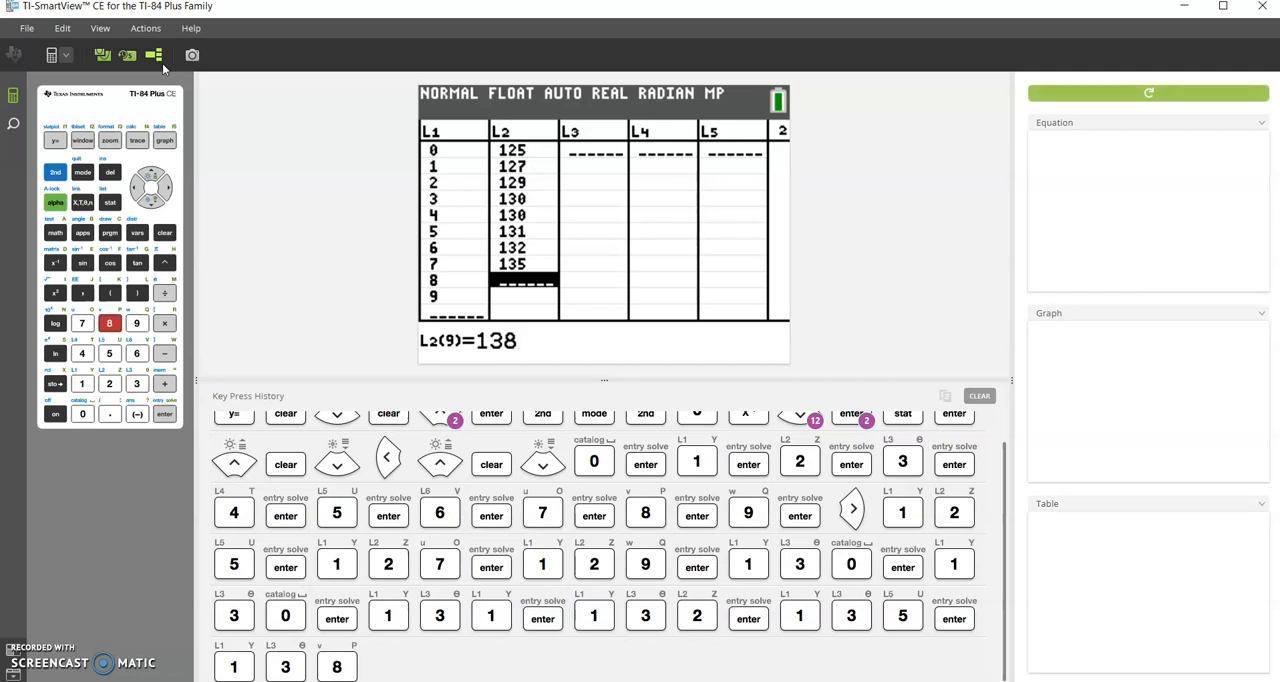
pyautogui.click(164, 414)
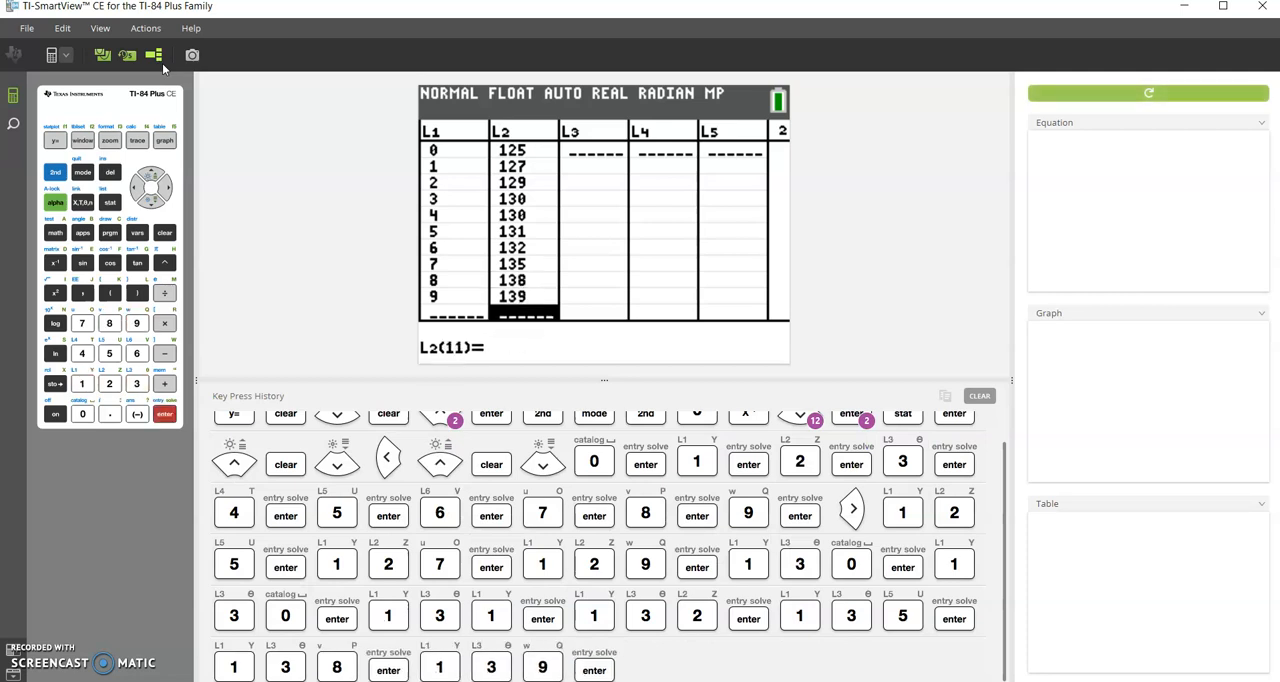
pyautogui.moveTo(905, 388)
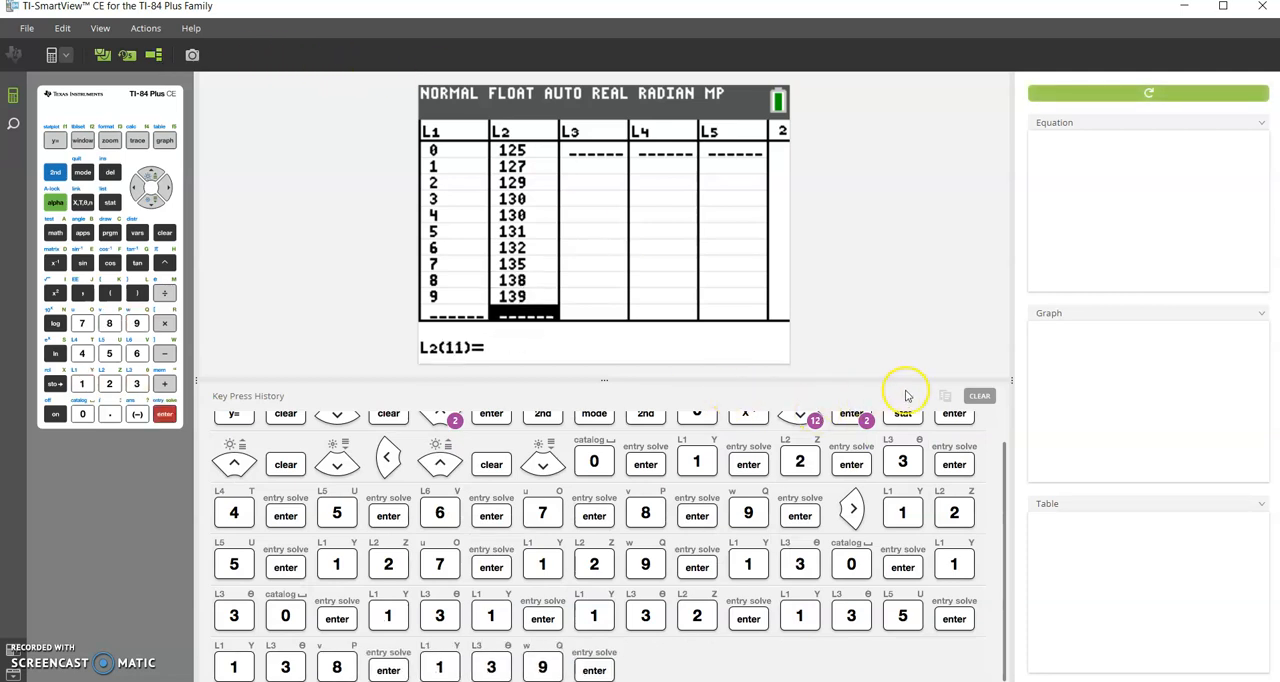
# Step: Clear the key press history, quit the list editor, and clear the home screen
pyautogui.click(978, 395)
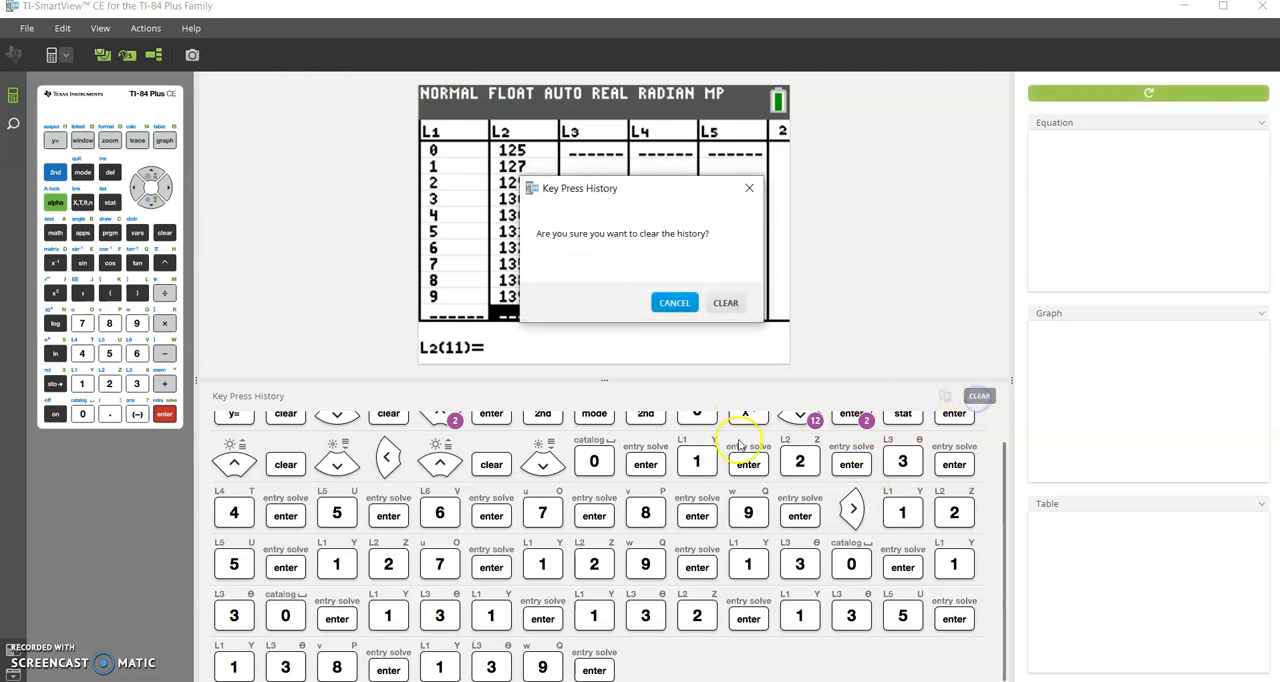
pyautogui.click(725, 302)
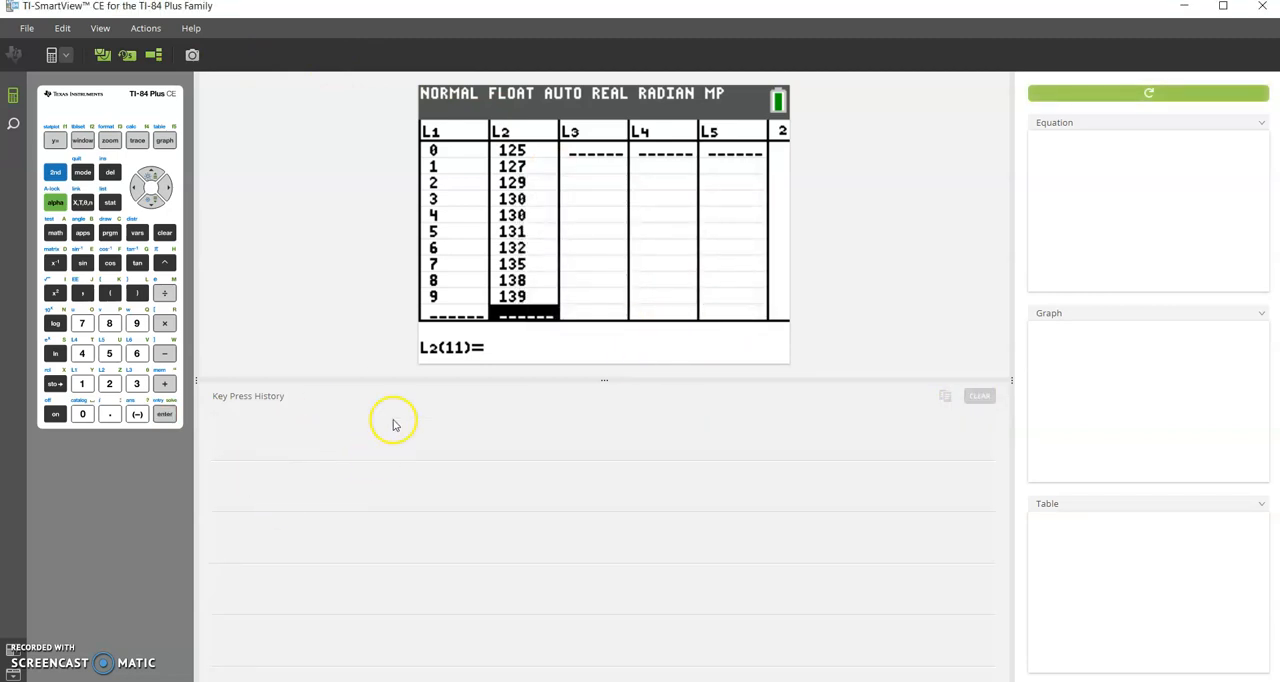
pyautogui.click(55, 171)
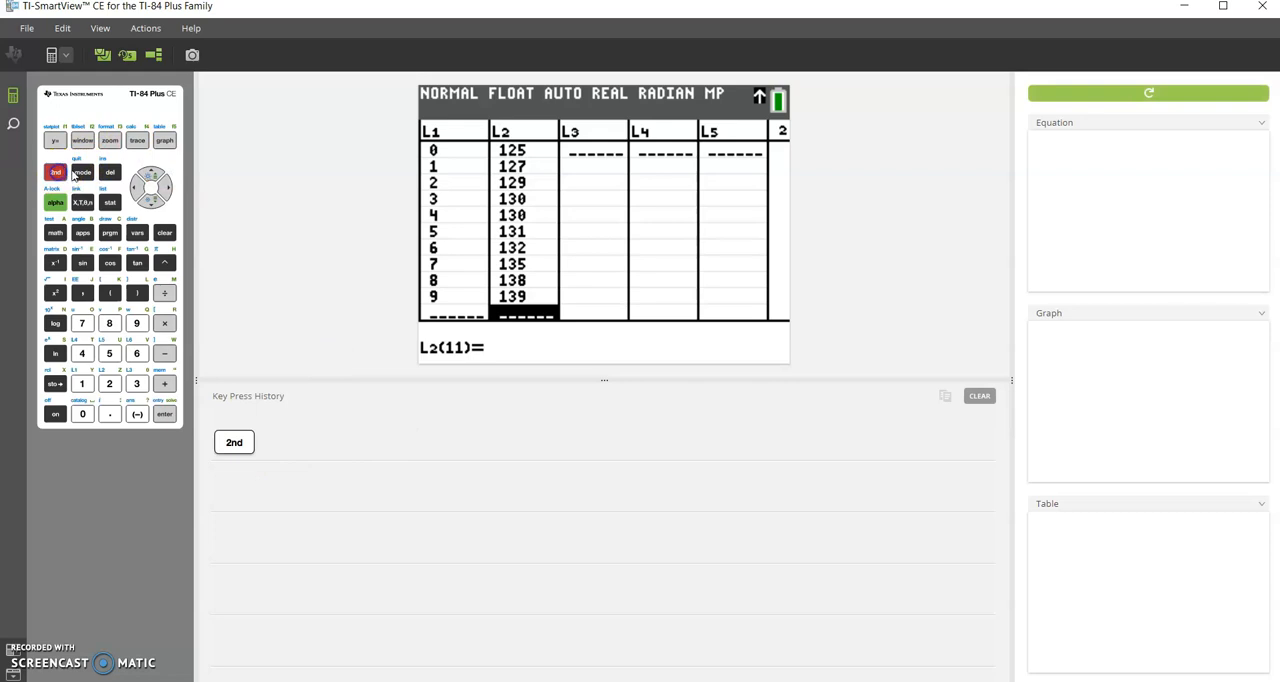
pyautogui.click(82, 171)
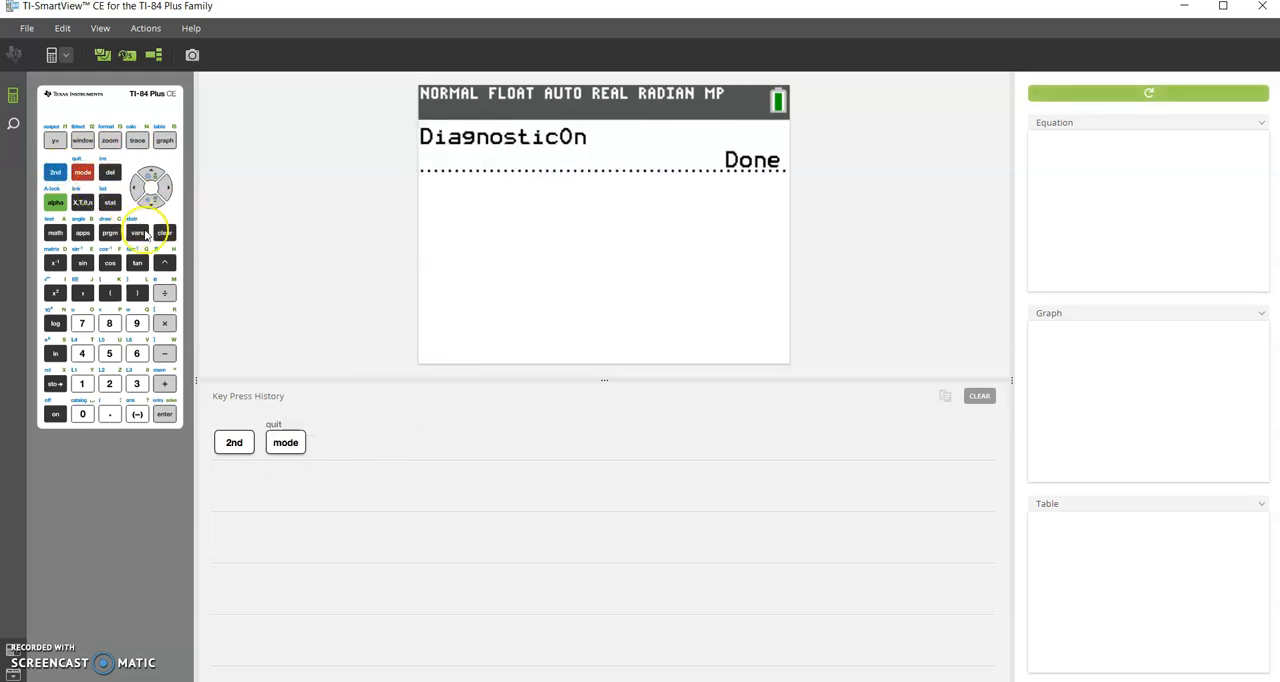
pyautogui.click(164, 232)
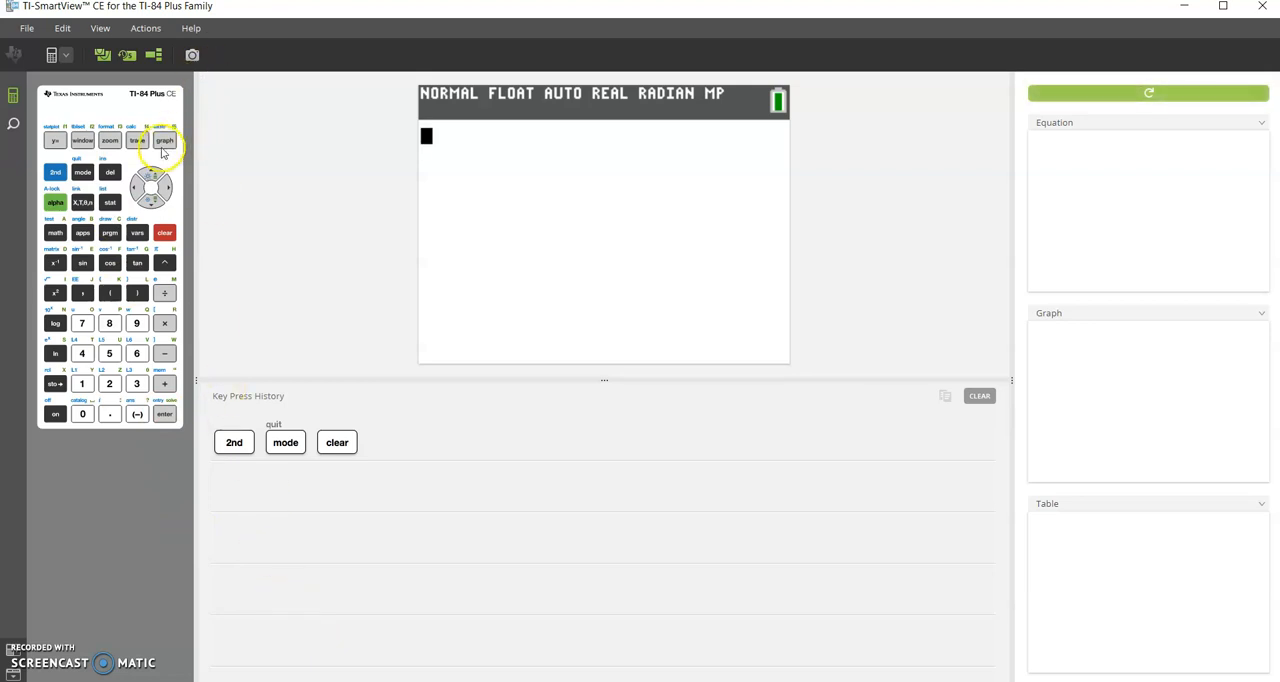
# Step: Graph the tax data scatter plot using ZoomStat
pyautogui.click(164, 139)
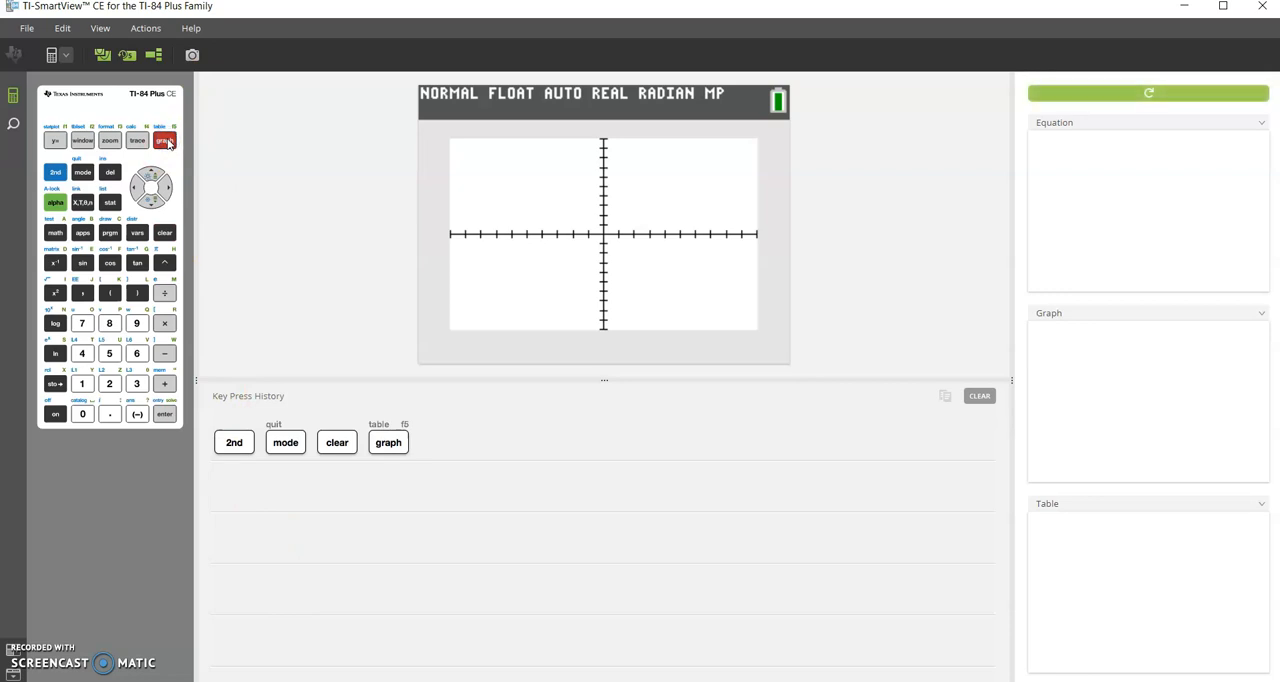
pyautogui.click(110, 140)
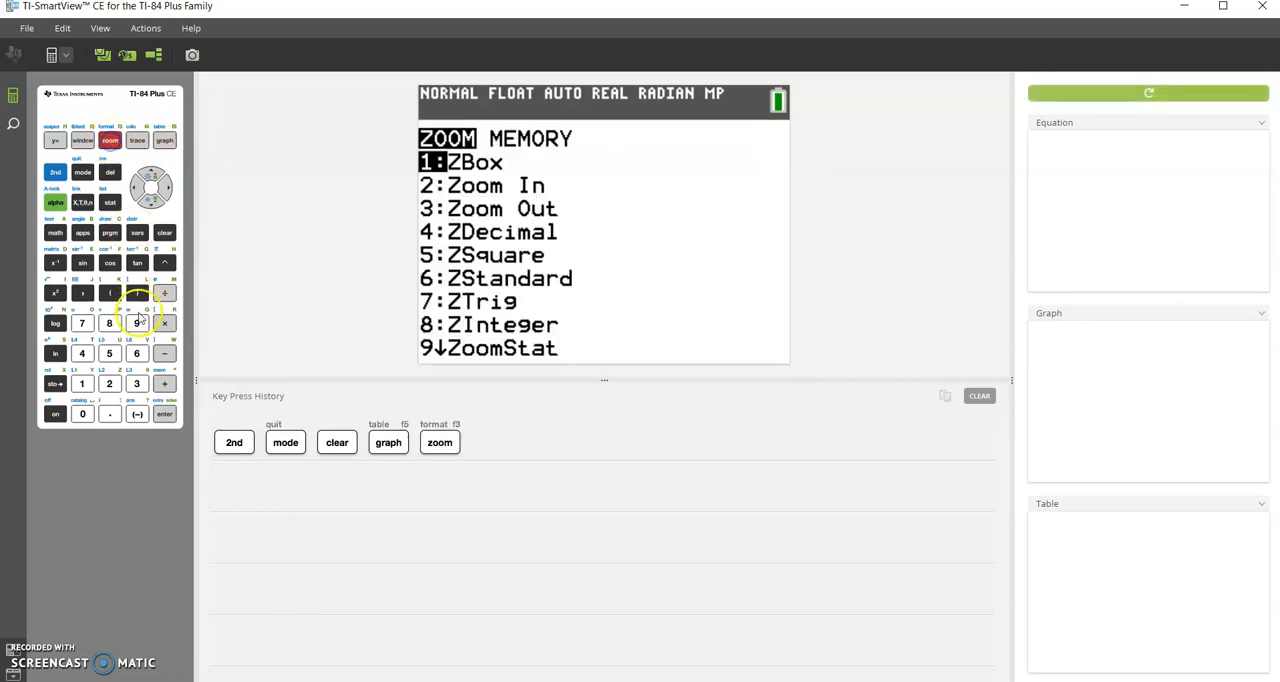
pyautogui.click(136, 323)
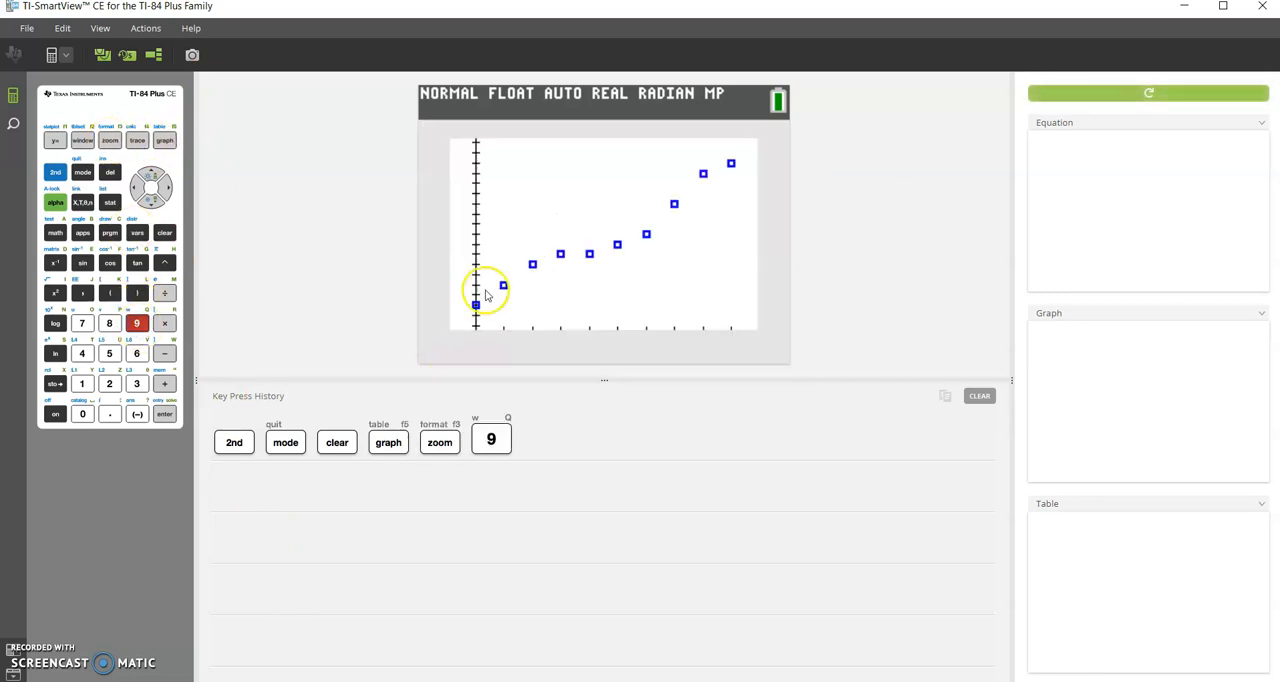
pyautogui.moveTo(520, 290)
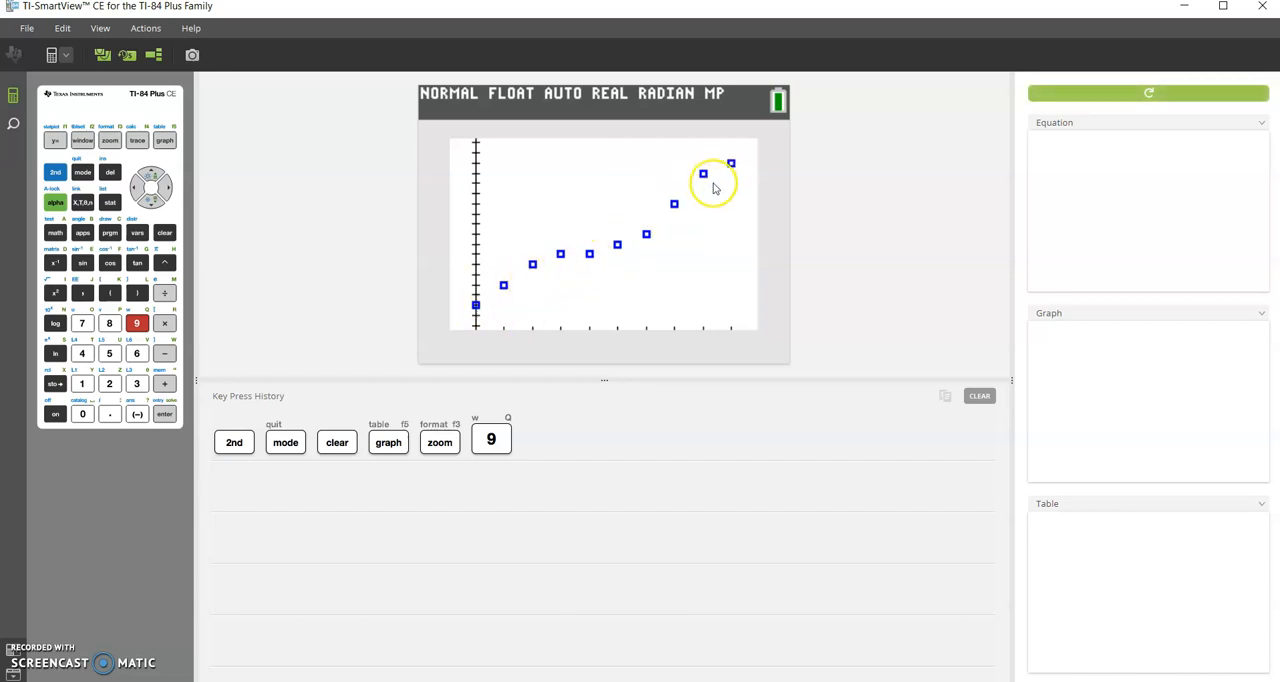
pyautogui.moveTo(510, 235)
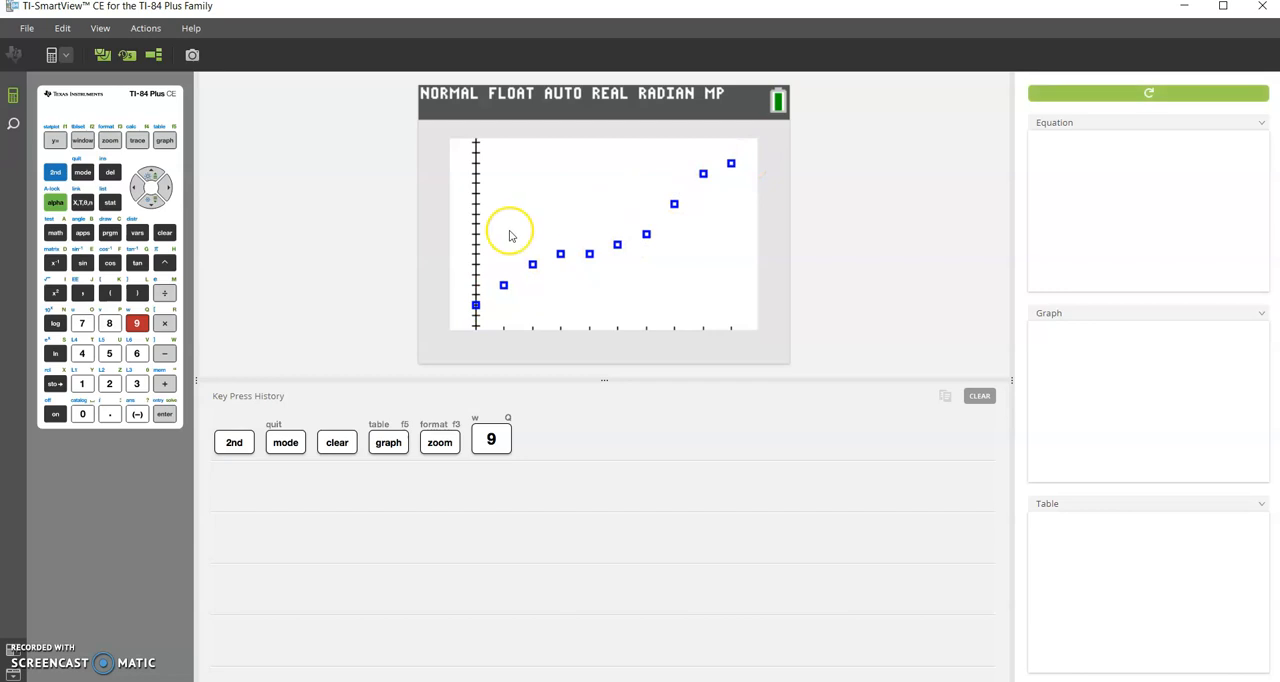
pyautogui.moveTo(510, 234)
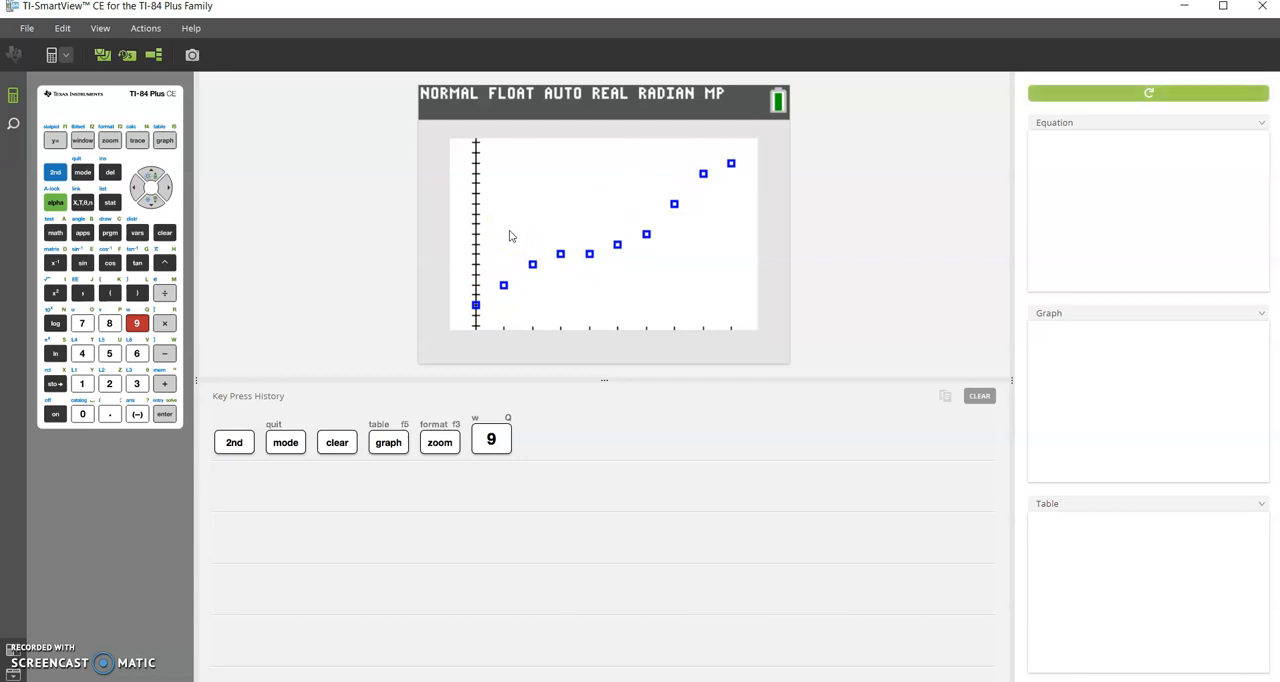
# Step: Quit the graph and choose LinReg(ax+b) from the STAT CALC menu
pyautogui.click(55, 172)
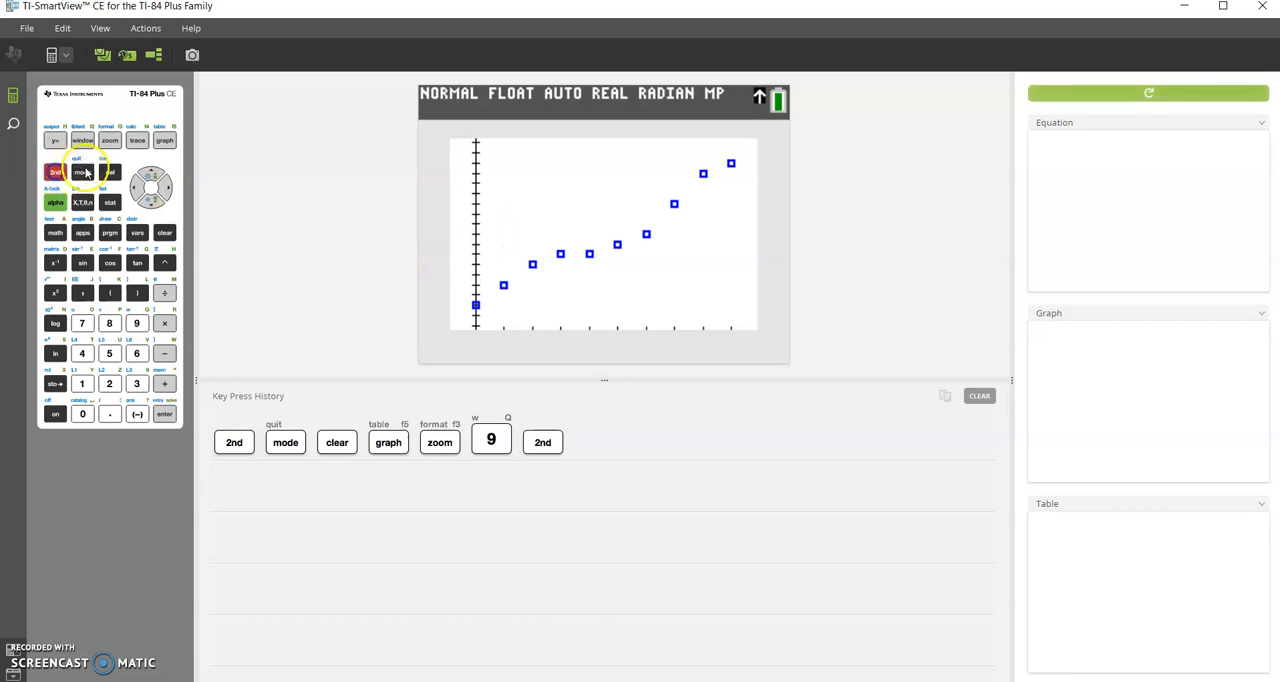
pyautogui.click(82, 171)
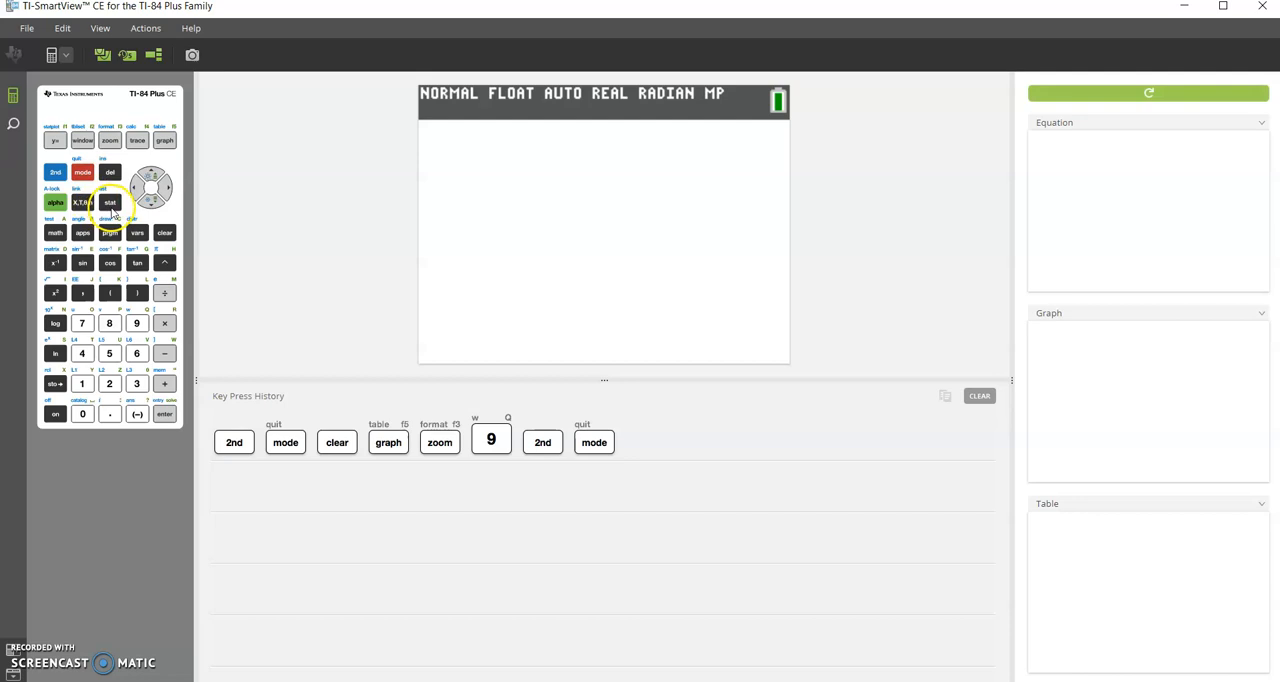
pyautogui.click(110, 202)
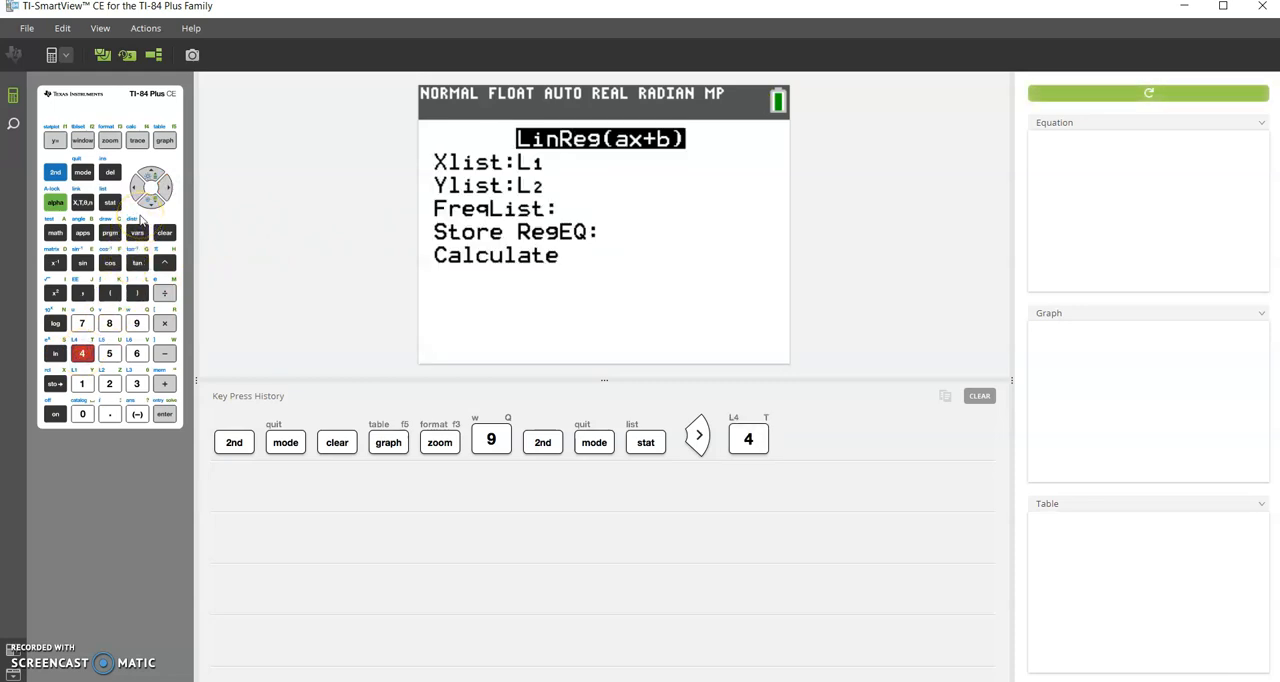
pyautogui.moveTo(214, 178)
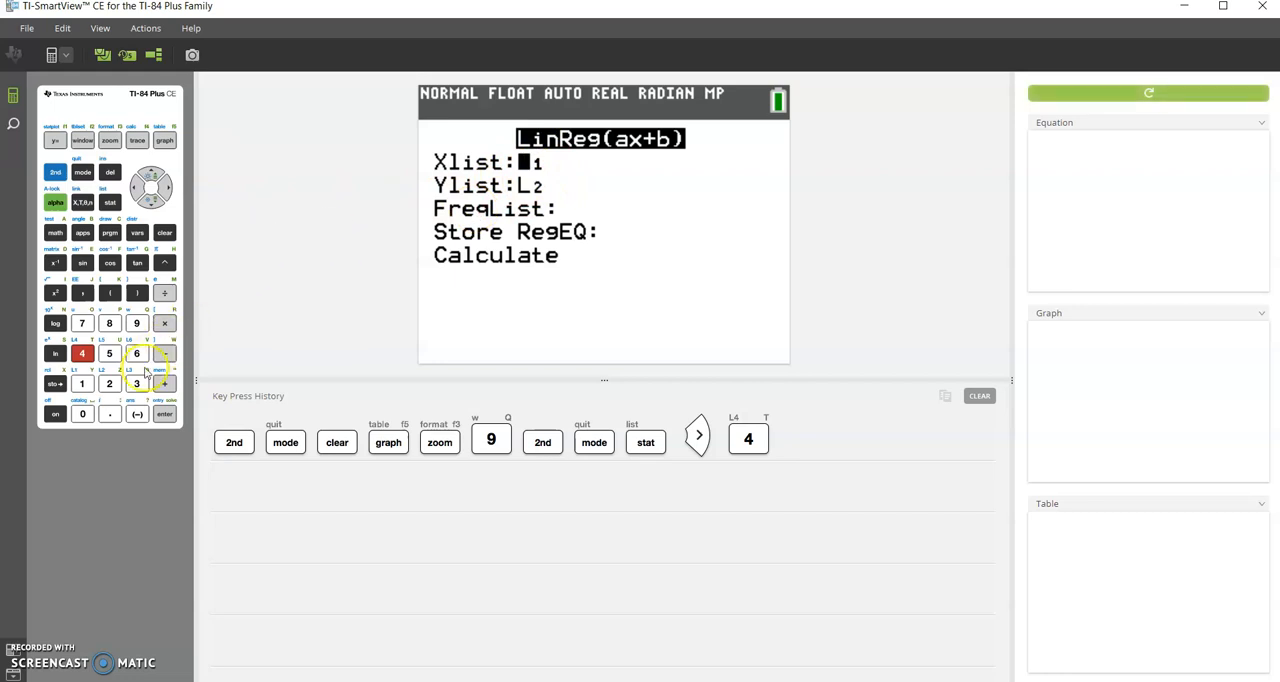
pyautogui.click(55, 172)
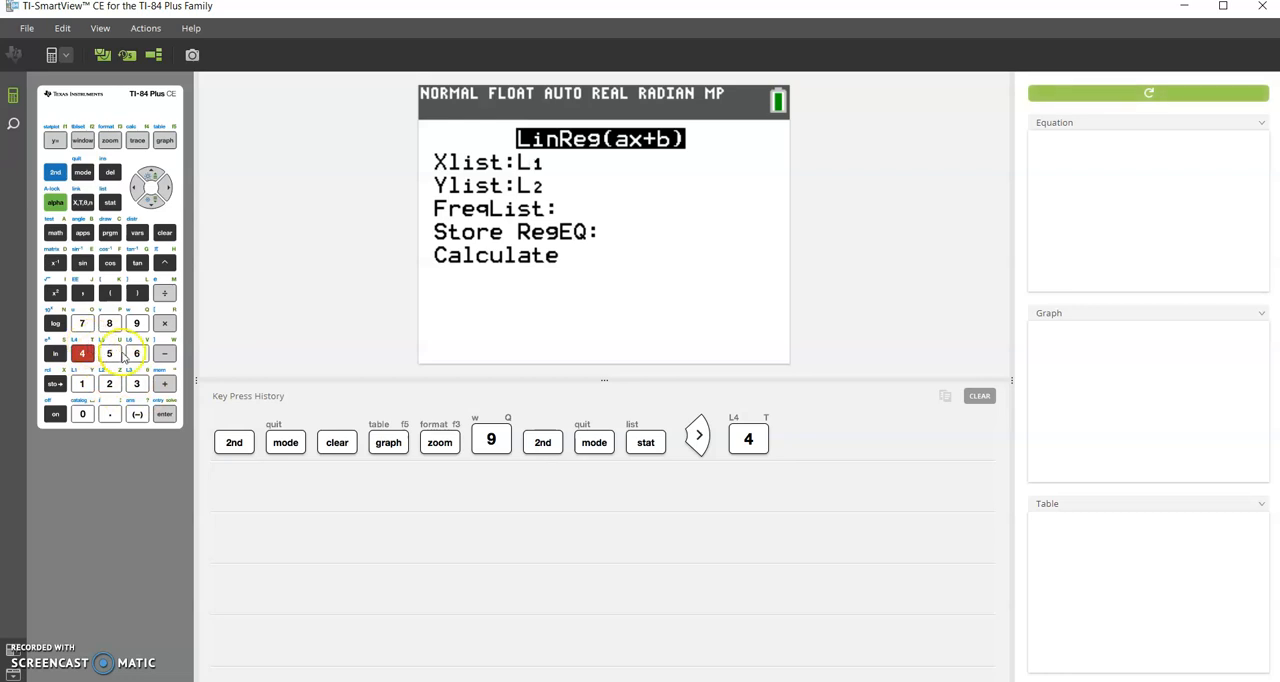
pyautogui.moveTo(159, 162)
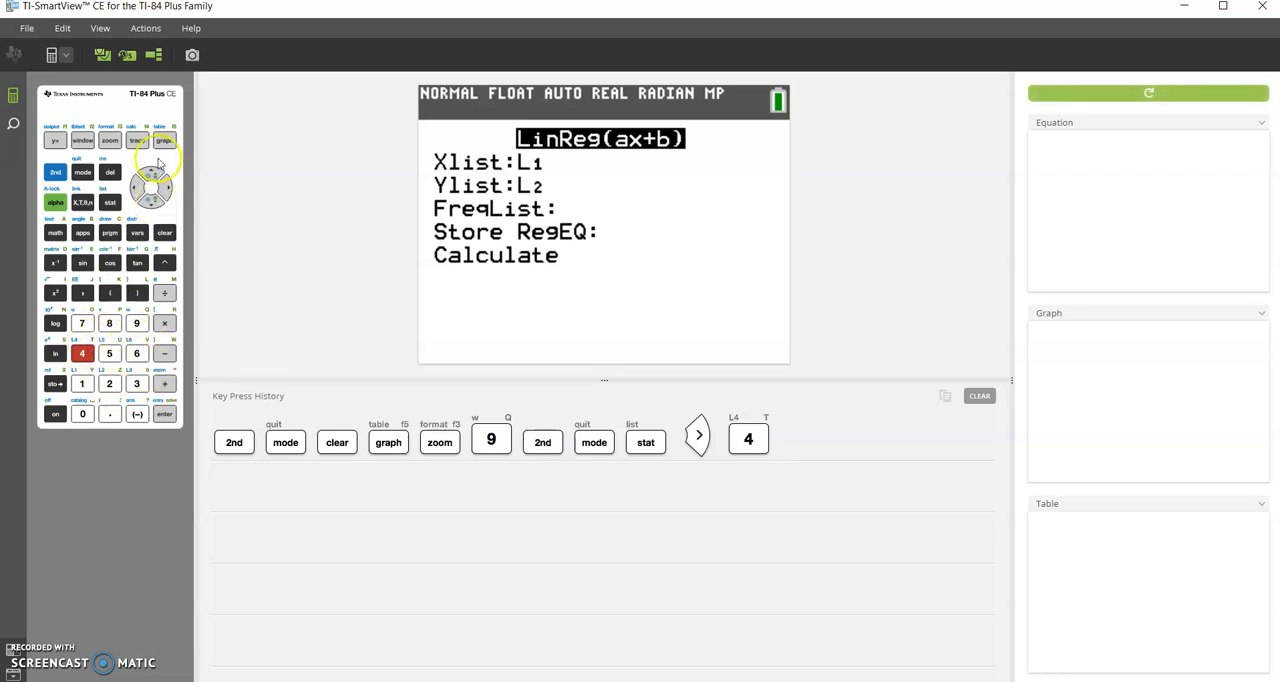
# Step: Set Xlist L1, Ylist L2, store RegEQ to Y1 via Y-VARS, and highlight Calculate
pyautogui.click(152, 207)
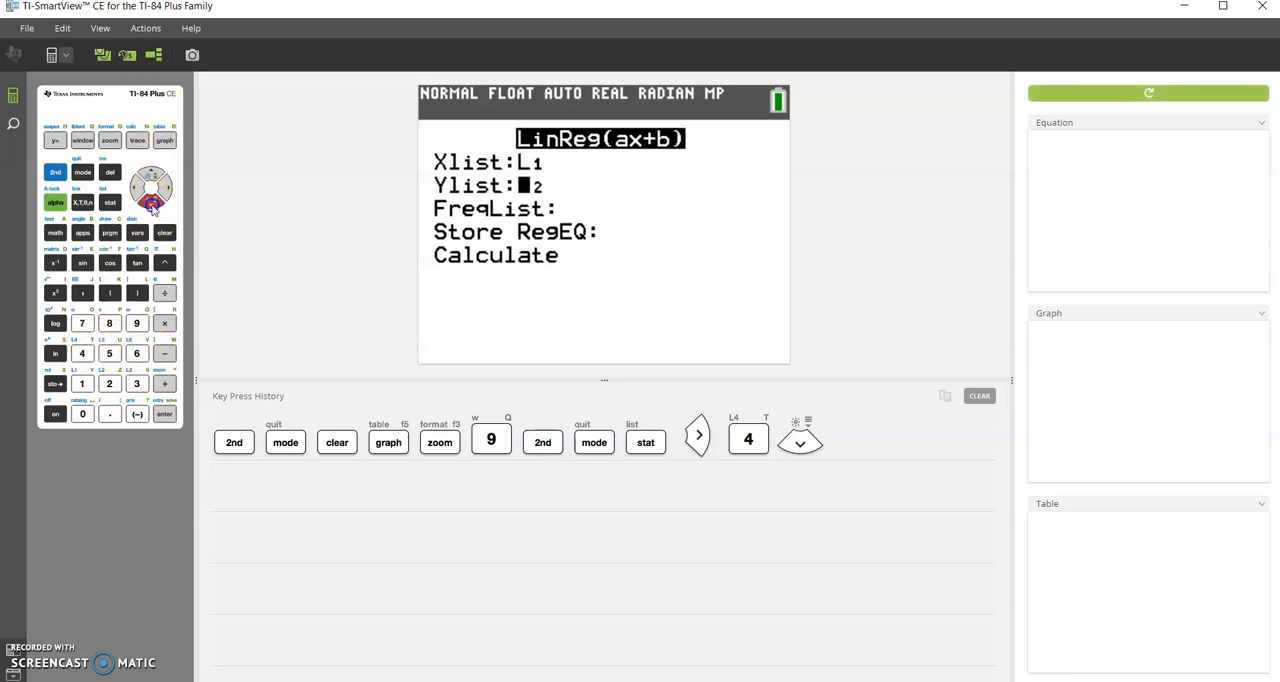
pyautogui.click(800, 448)
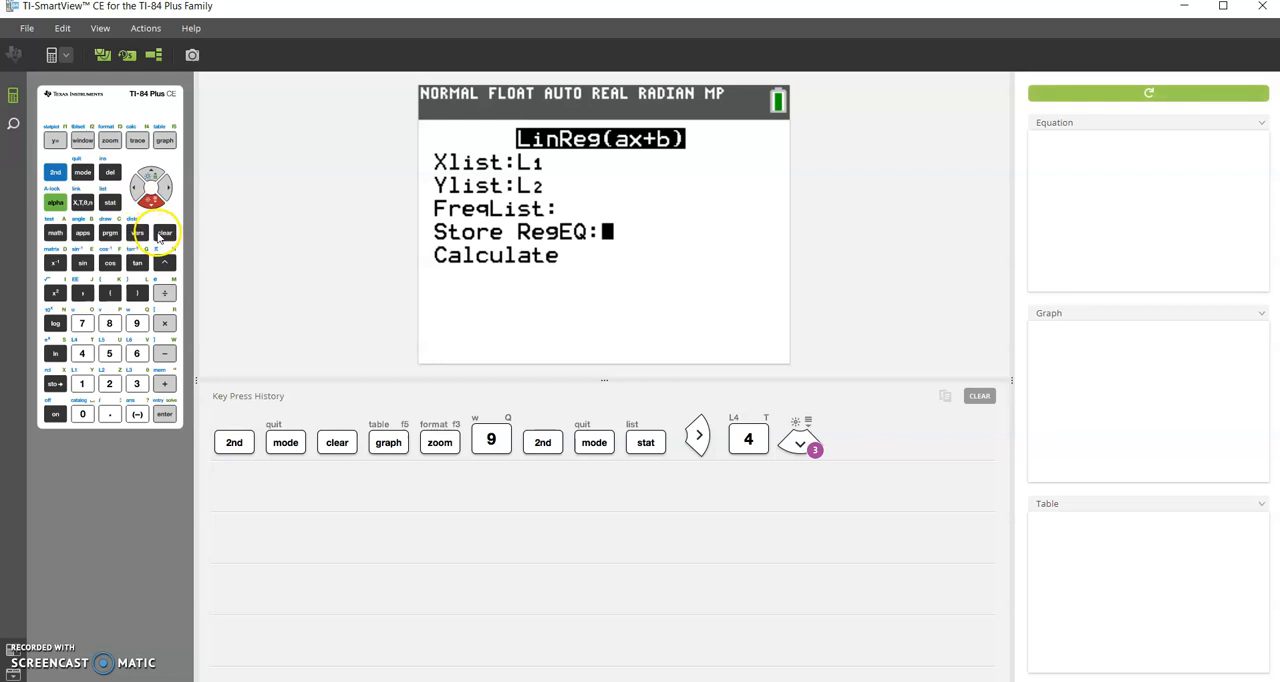
pyautogui.click(136, 233)
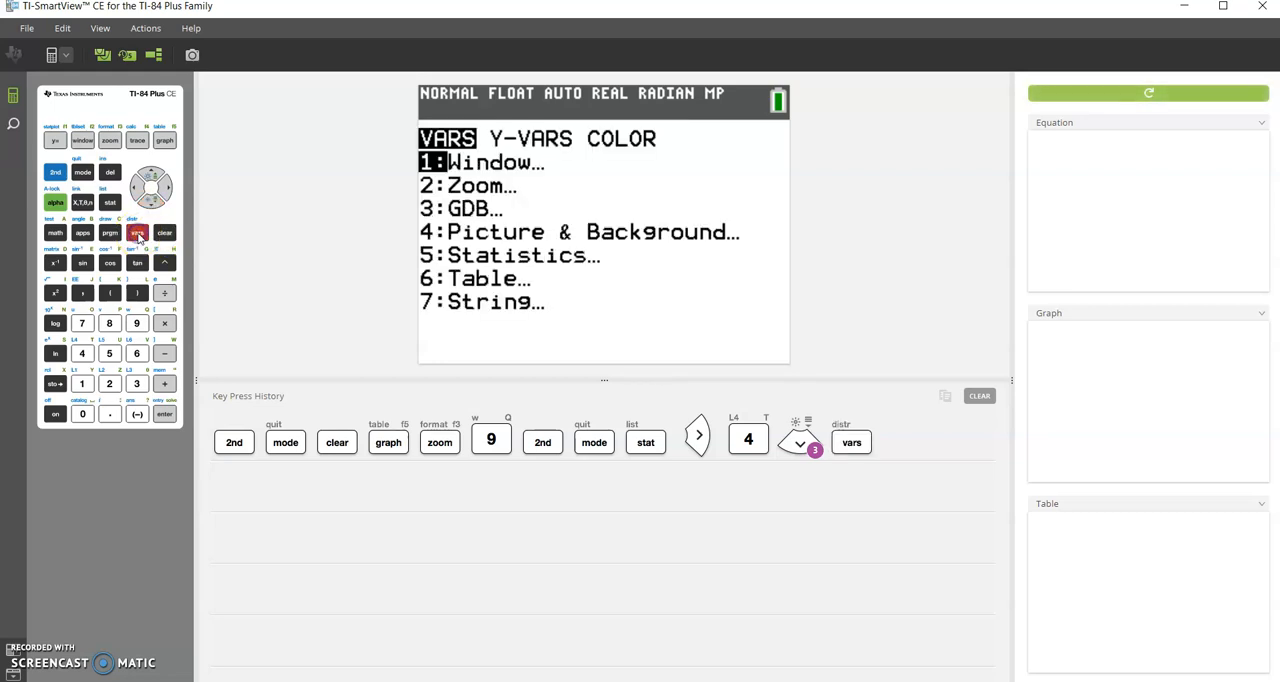
pyautogui.moveTo(150, 188)
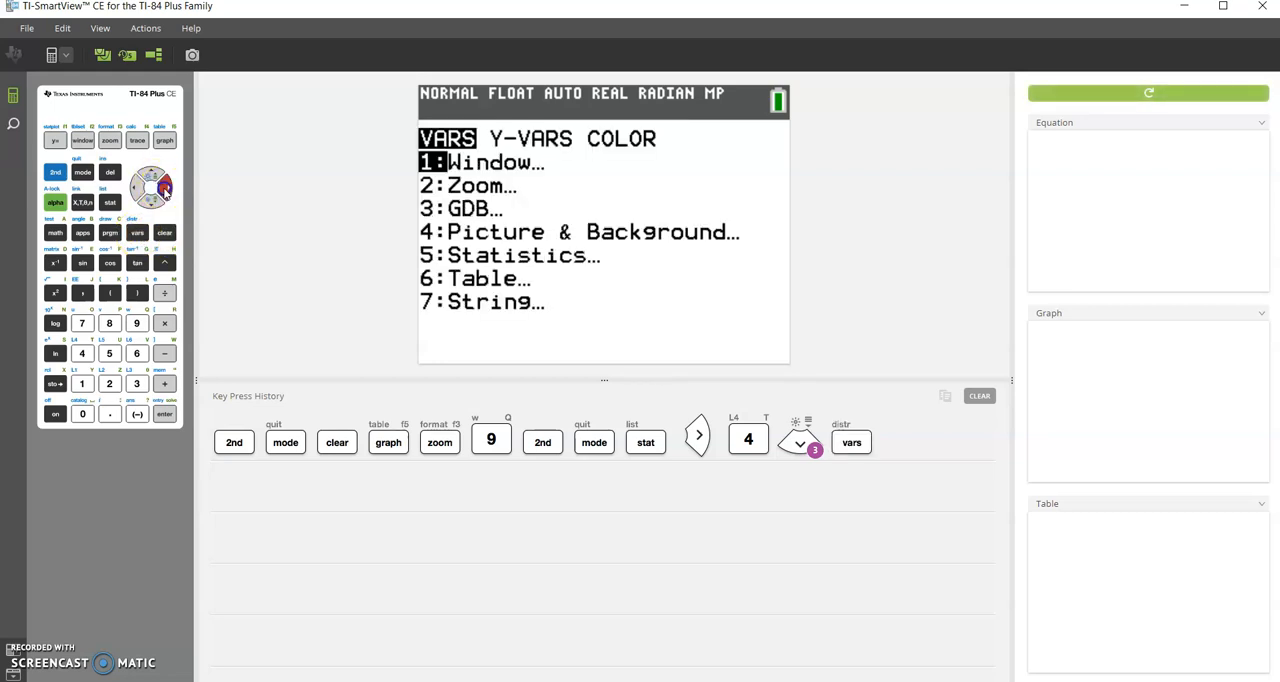
pyautogui.click(163, 414)
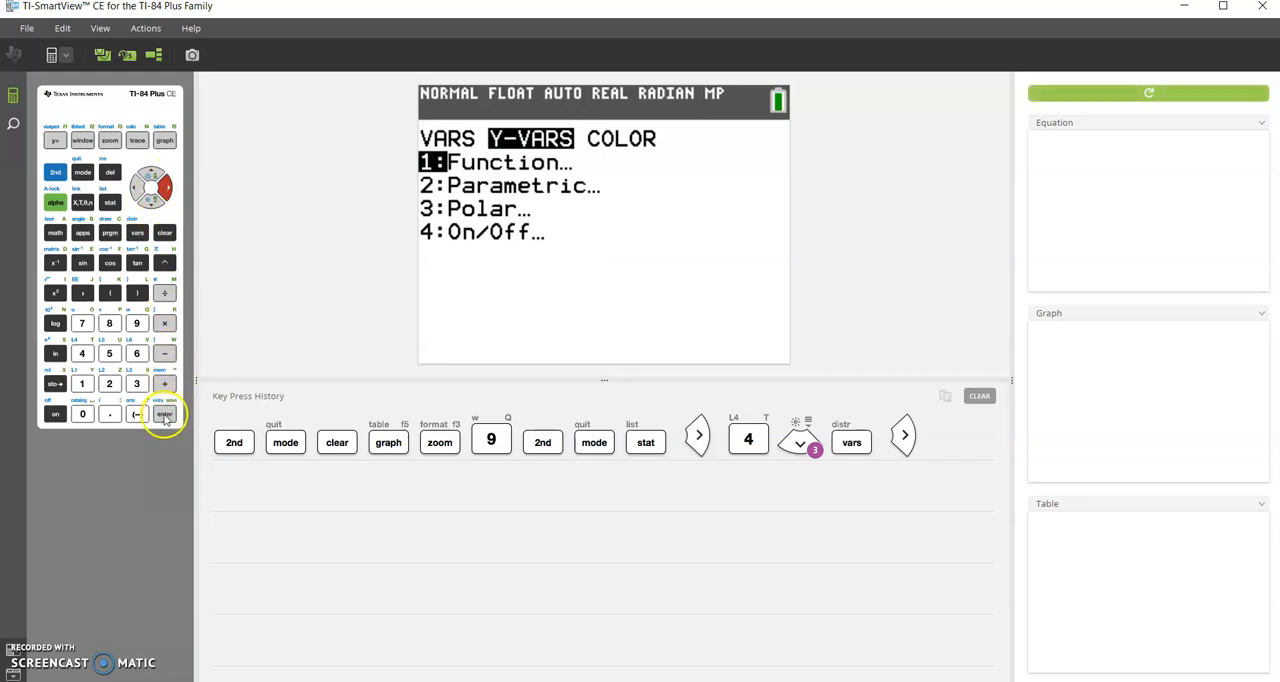
pyautogui.click(164, 414)
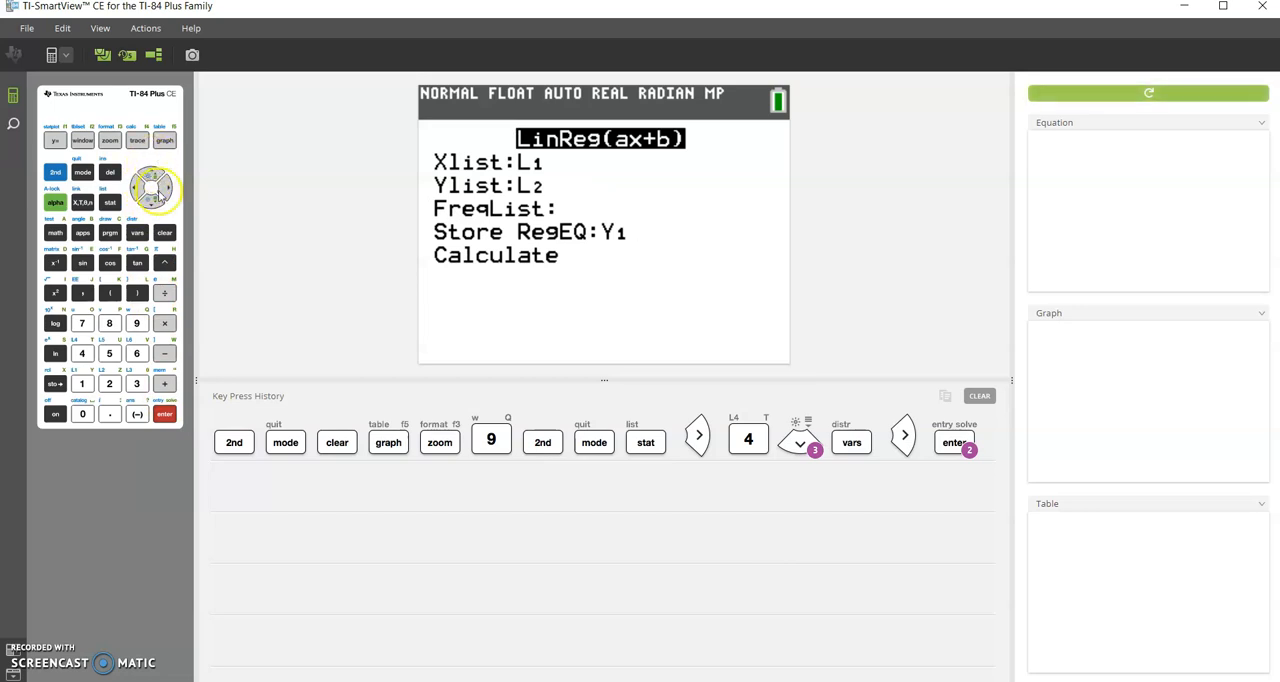
pyautogui.click(163, 414)
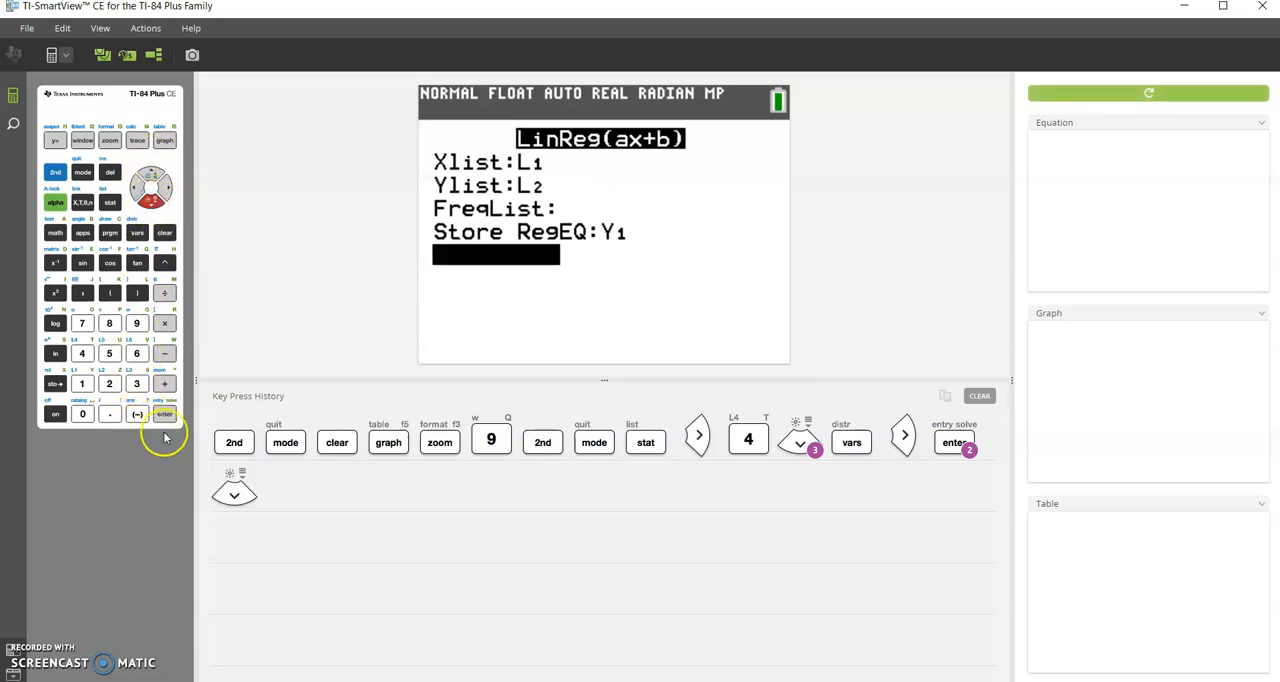
# Step: Calculate LinReg(ax+b), giving a≈1.4545, b≈125.0545, r²≈0.9466, r≈0.9729
pyautogui.click(163, 414)
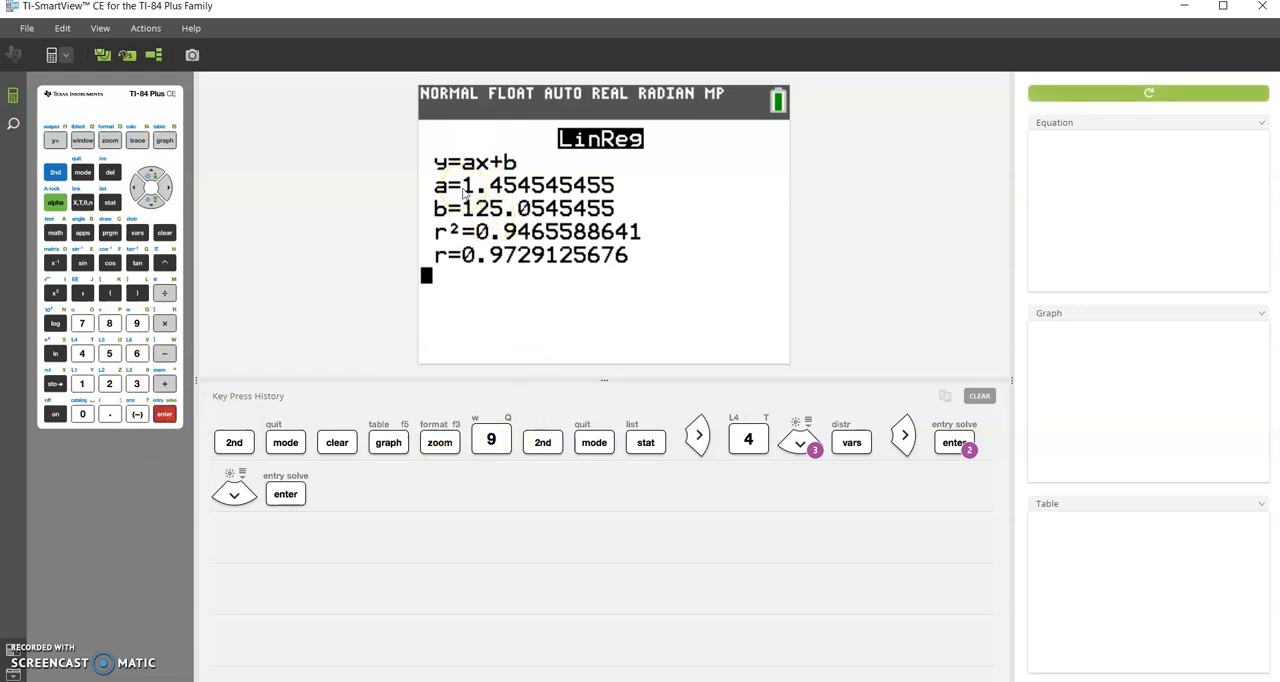
pyautogui.moveTo(441, 175)
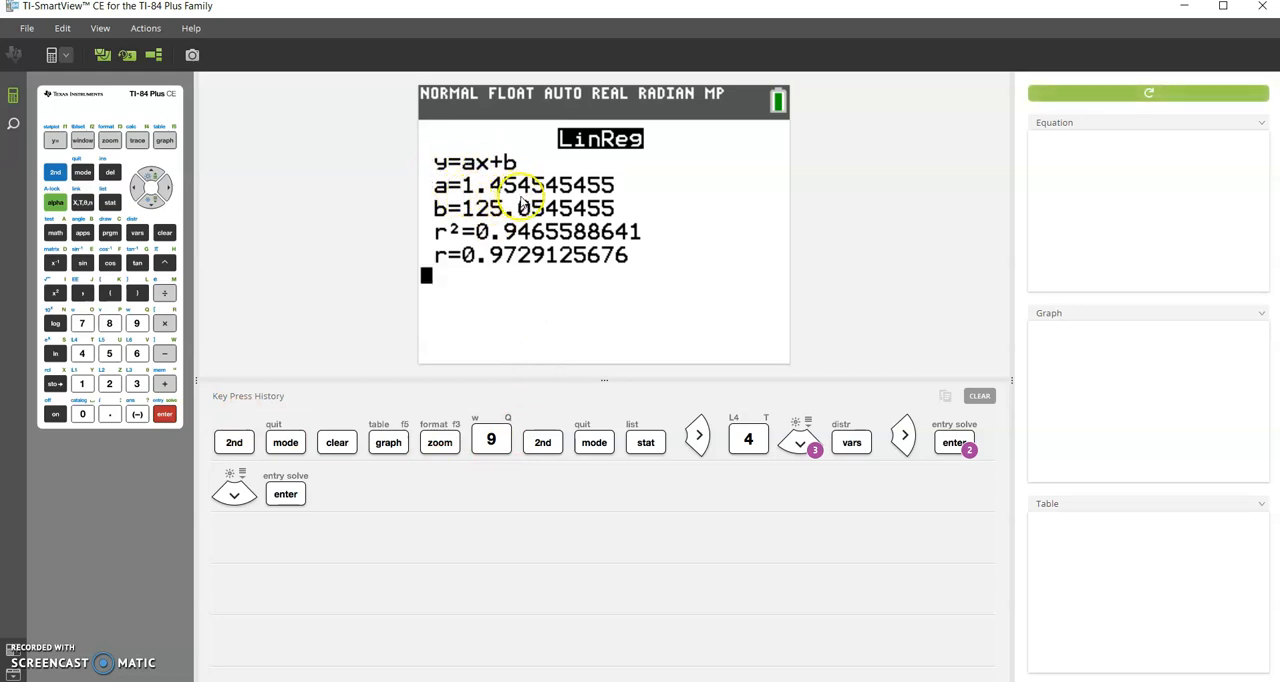
pyautogui.moveTo(500, 175)
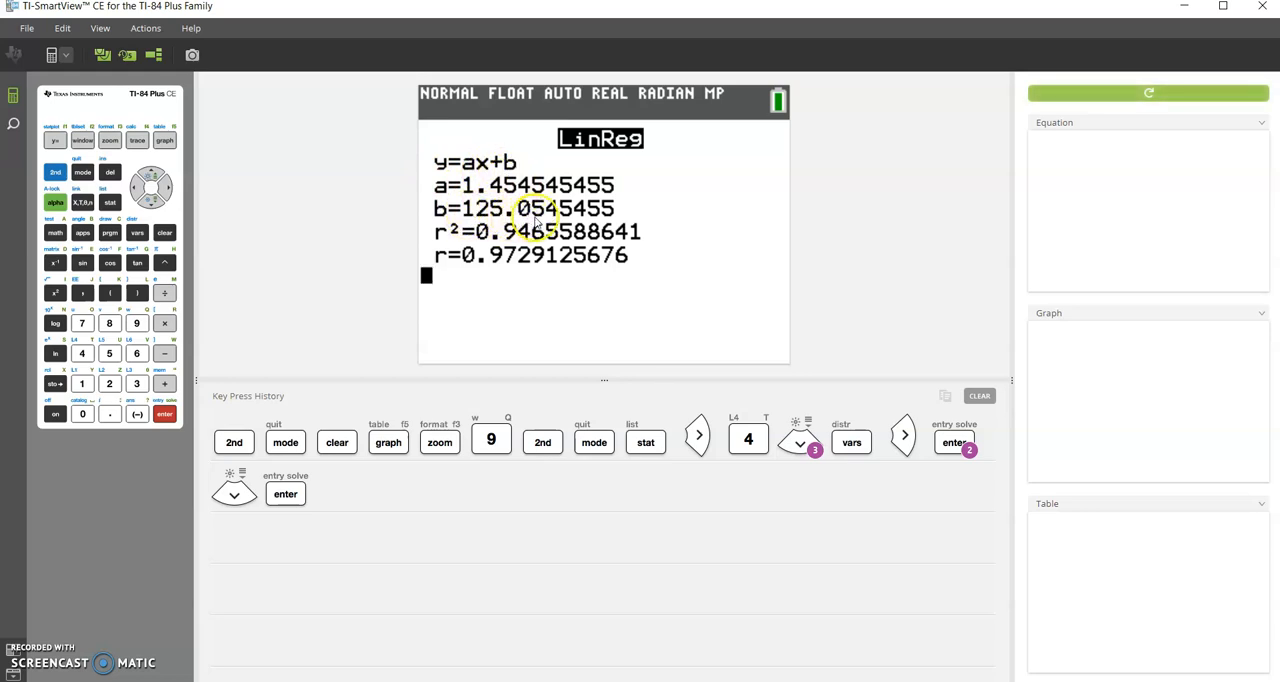
pyautogui.moveTo(535, 165)
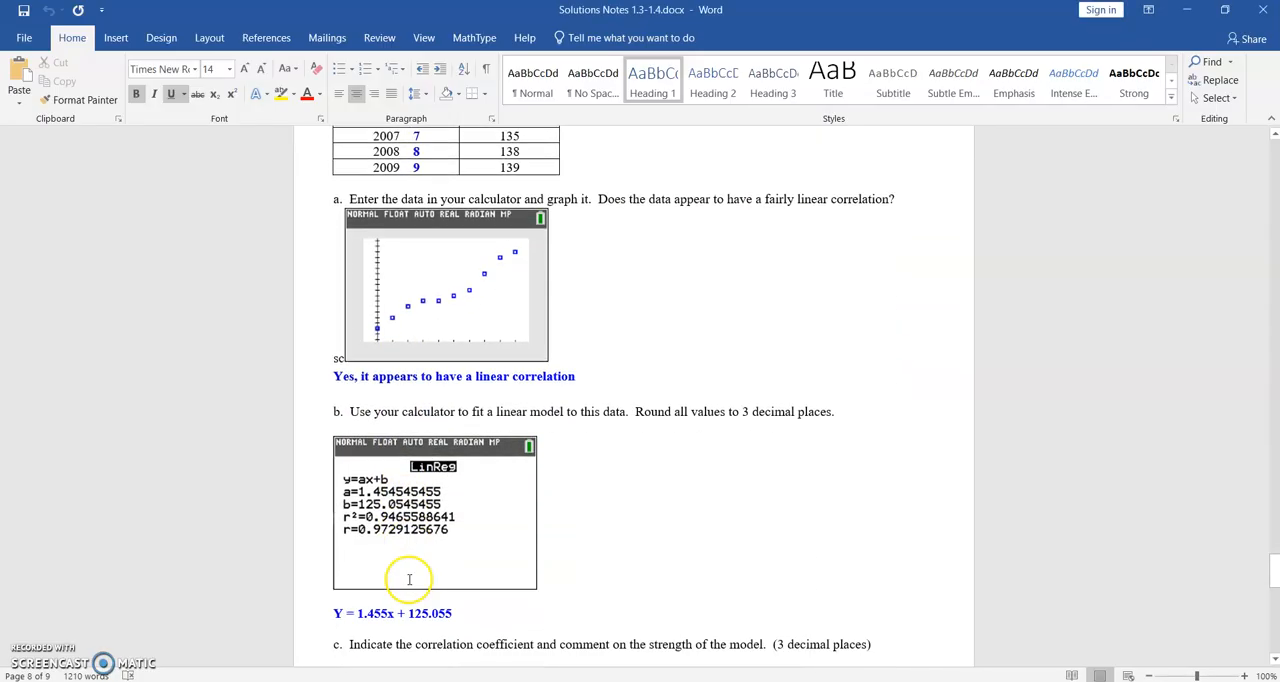
# Step: Bring the solution key's parts b and c into view: Y = 1.455x + 125.055, r = .973
pyautogui.scroll(-3)
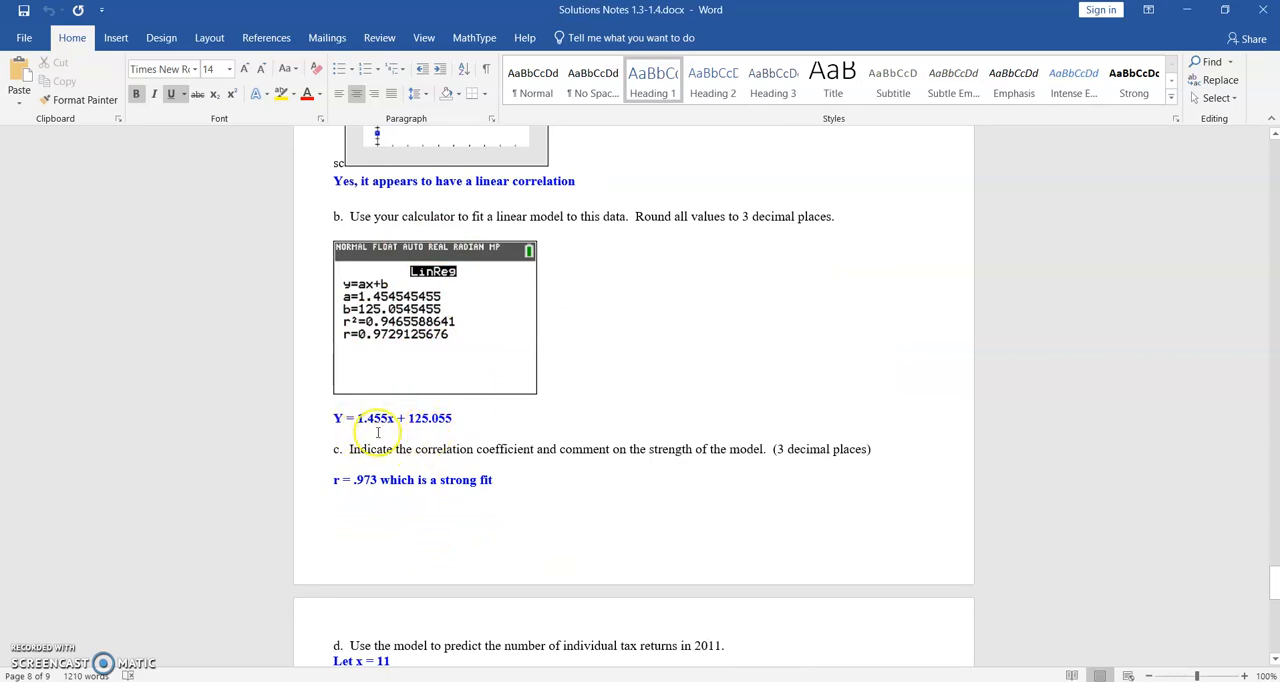
pyautogui.moveTo(530, 250)
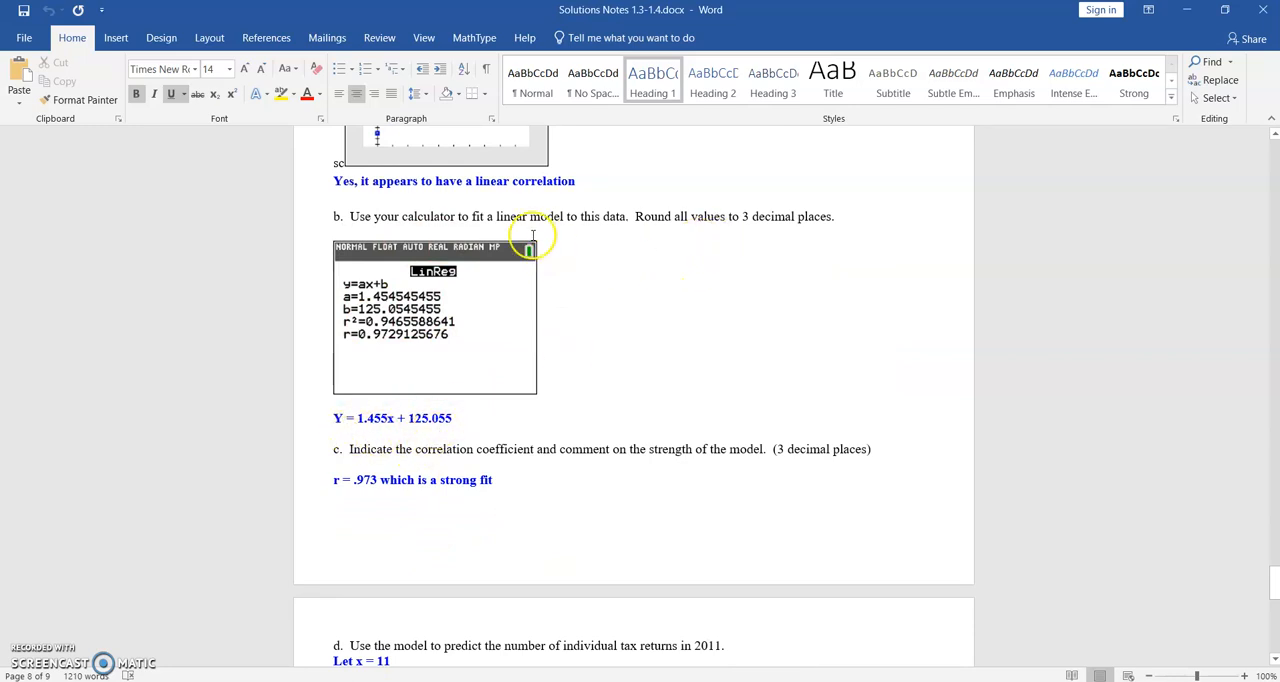
pyautogui.moveTo(423, 448)
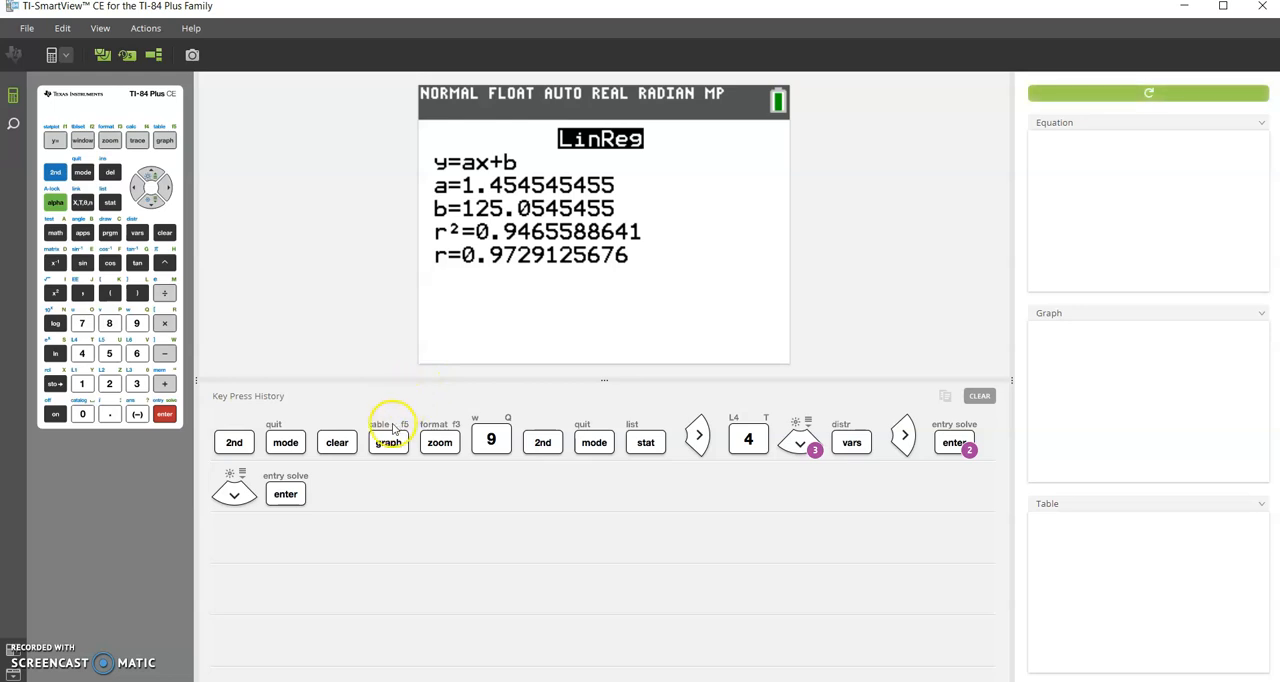
pyautogui.click(300, 10)
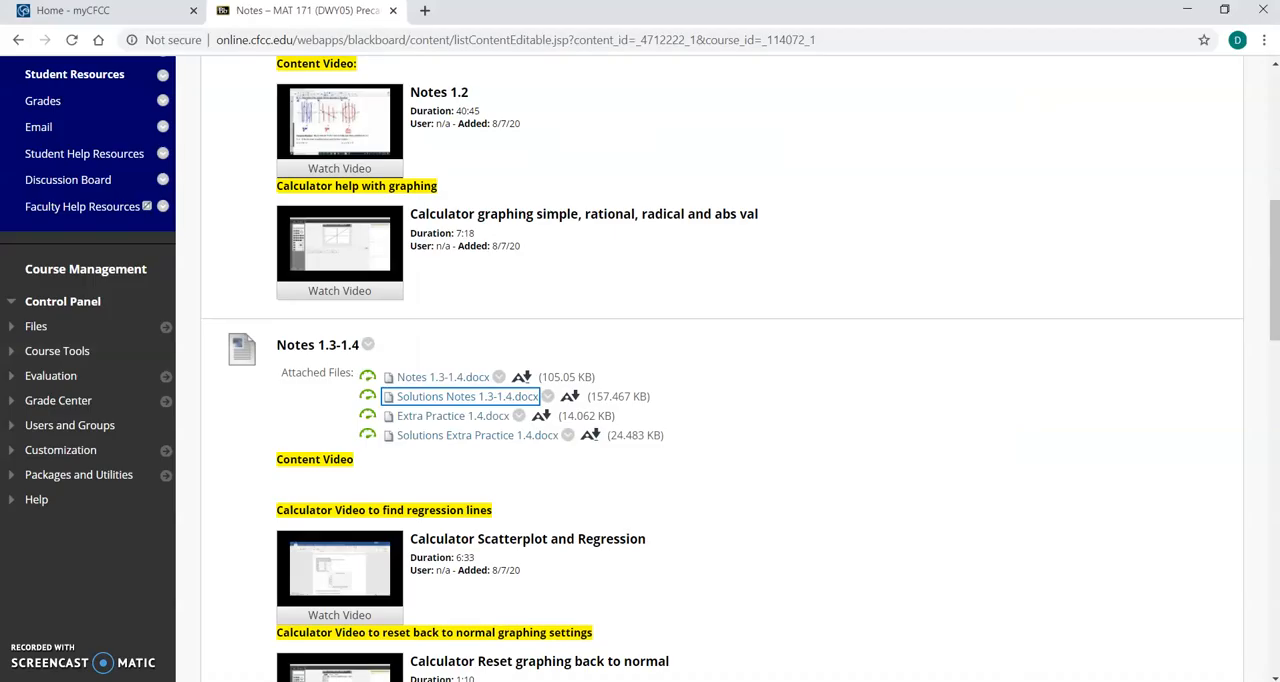
pyautogui.click(464, 396)
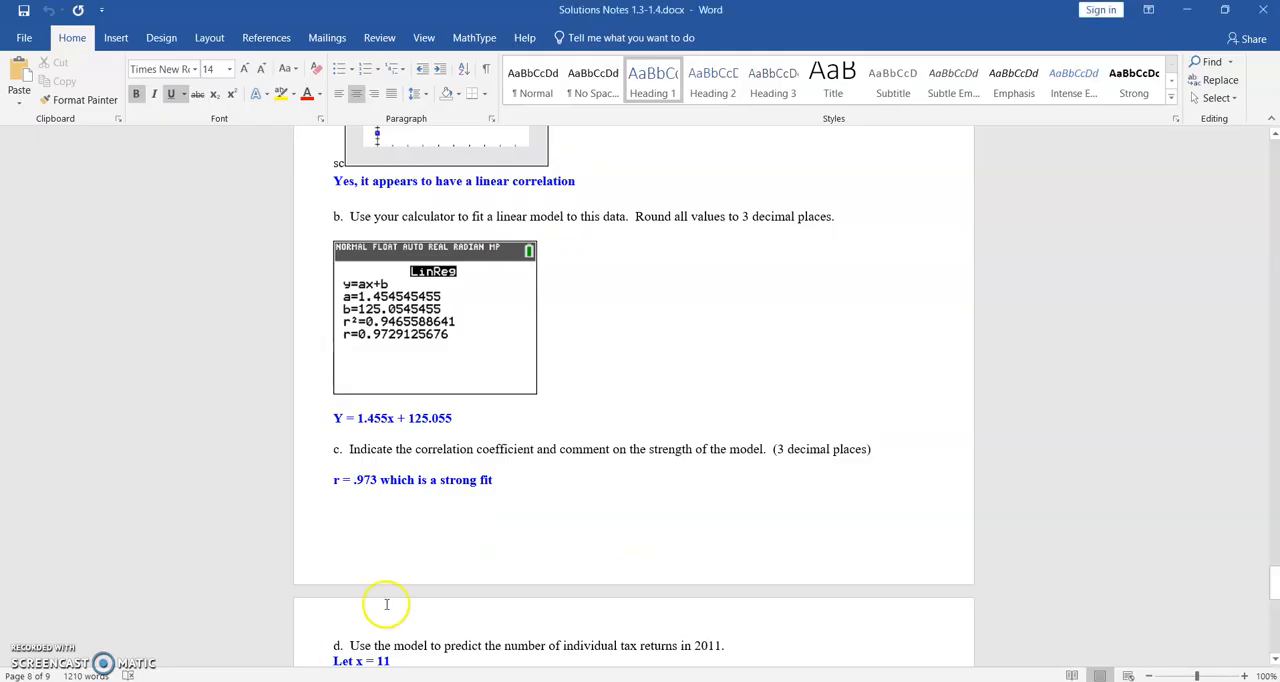
pyautogui.scroll(-3)
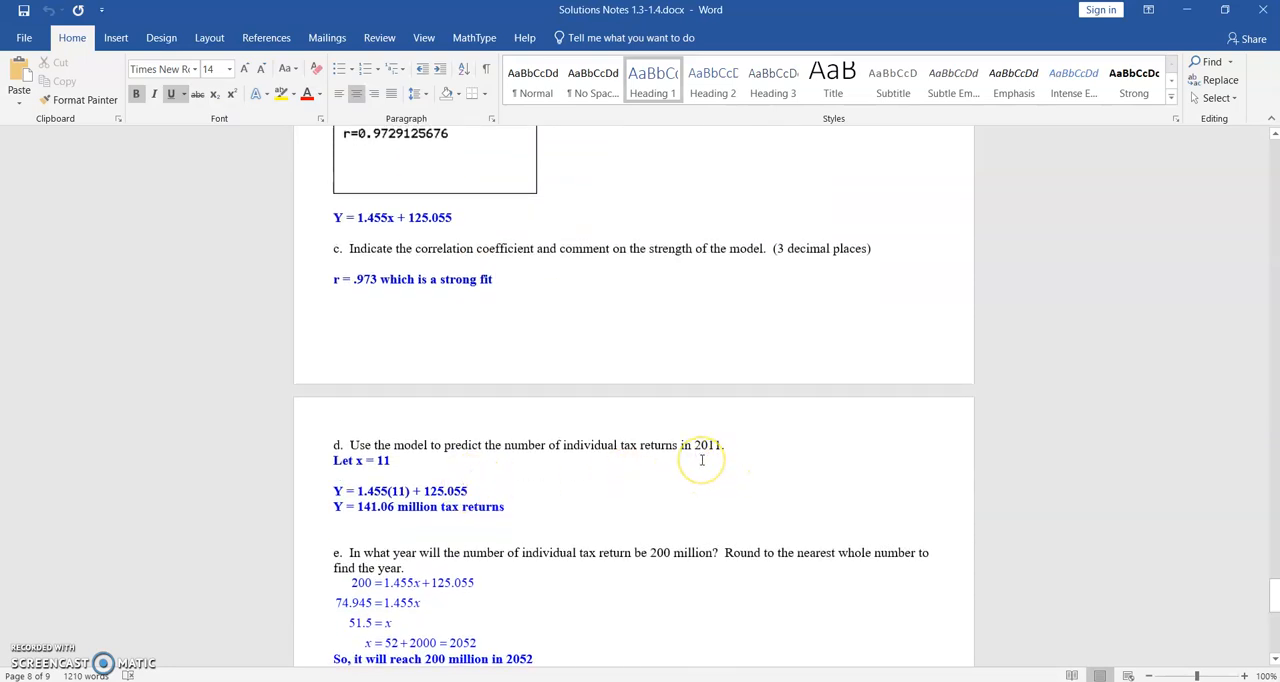
pyautogui.scroll(3)
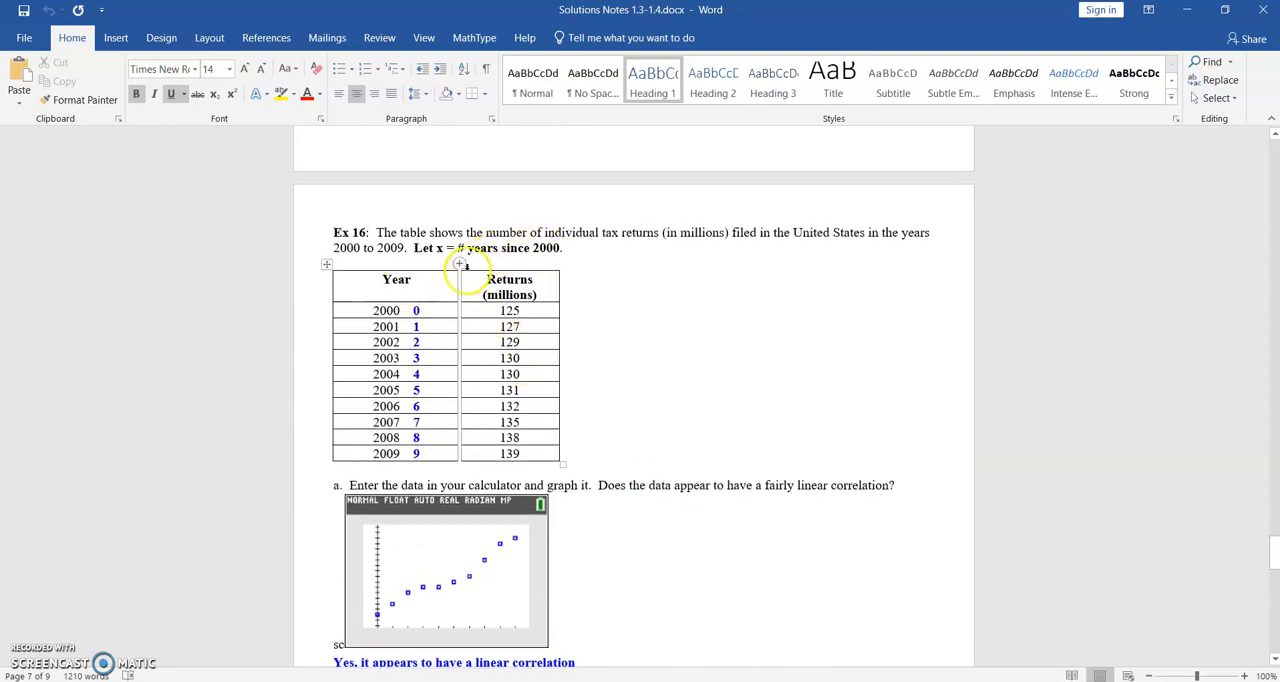
pyautogui.scroll(-3)
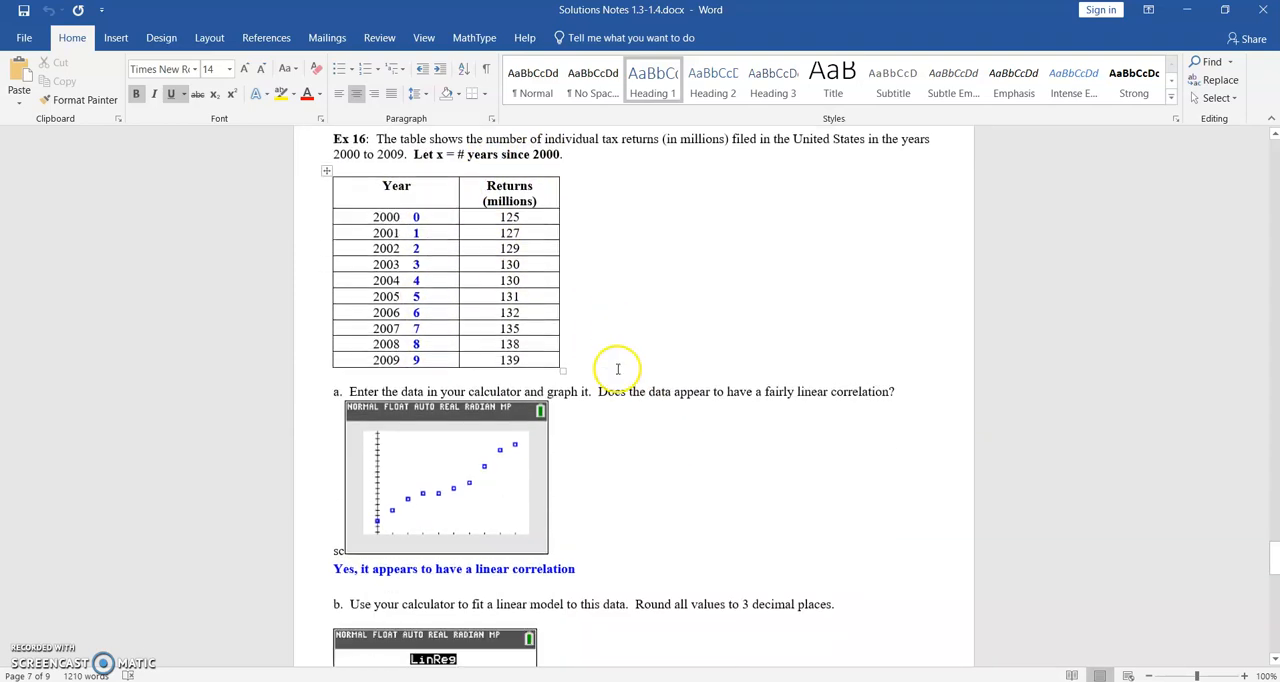
pyautogui.scroll(-3)
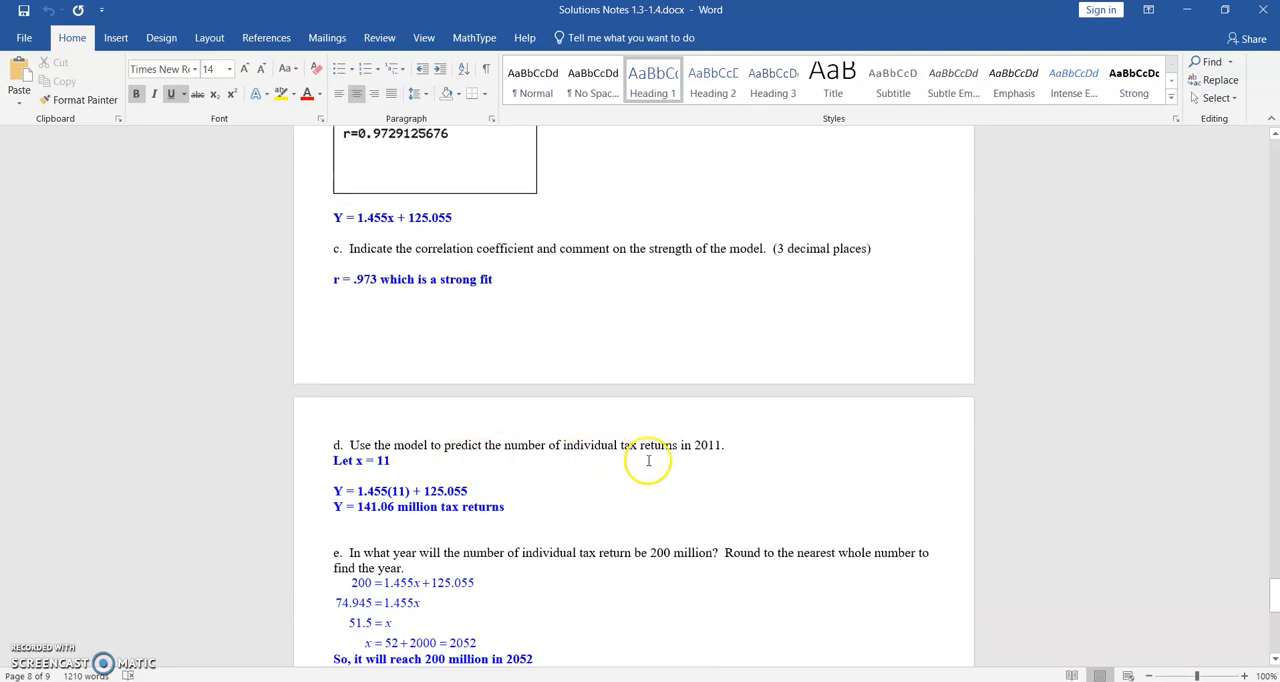
pyautogui.moveTo(502, 466)
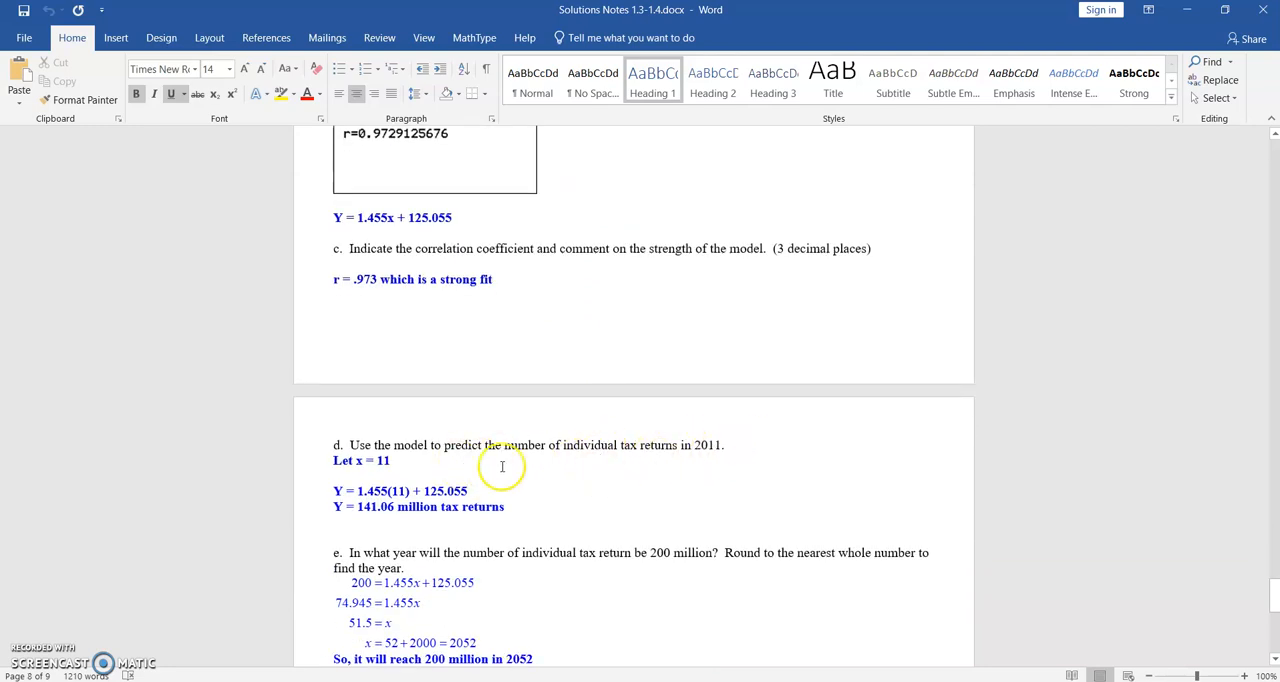
pyautogui.moveTo(367, 465)
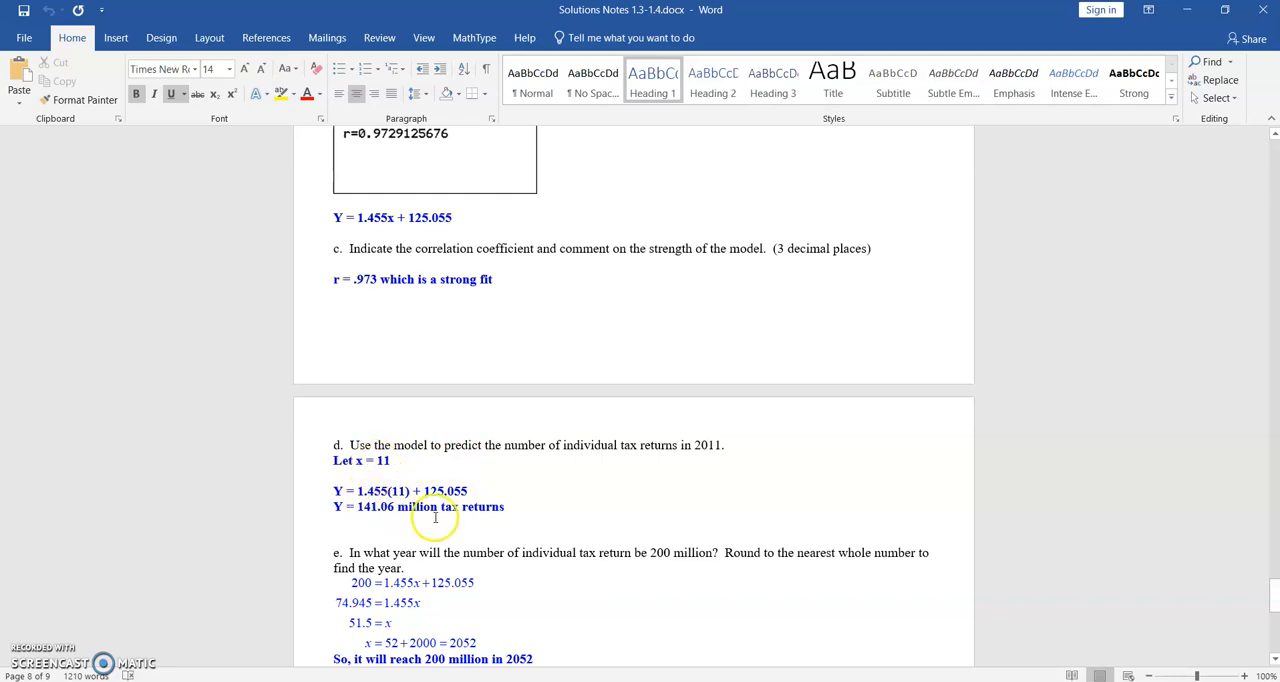
pyautogui.scroll(-3)
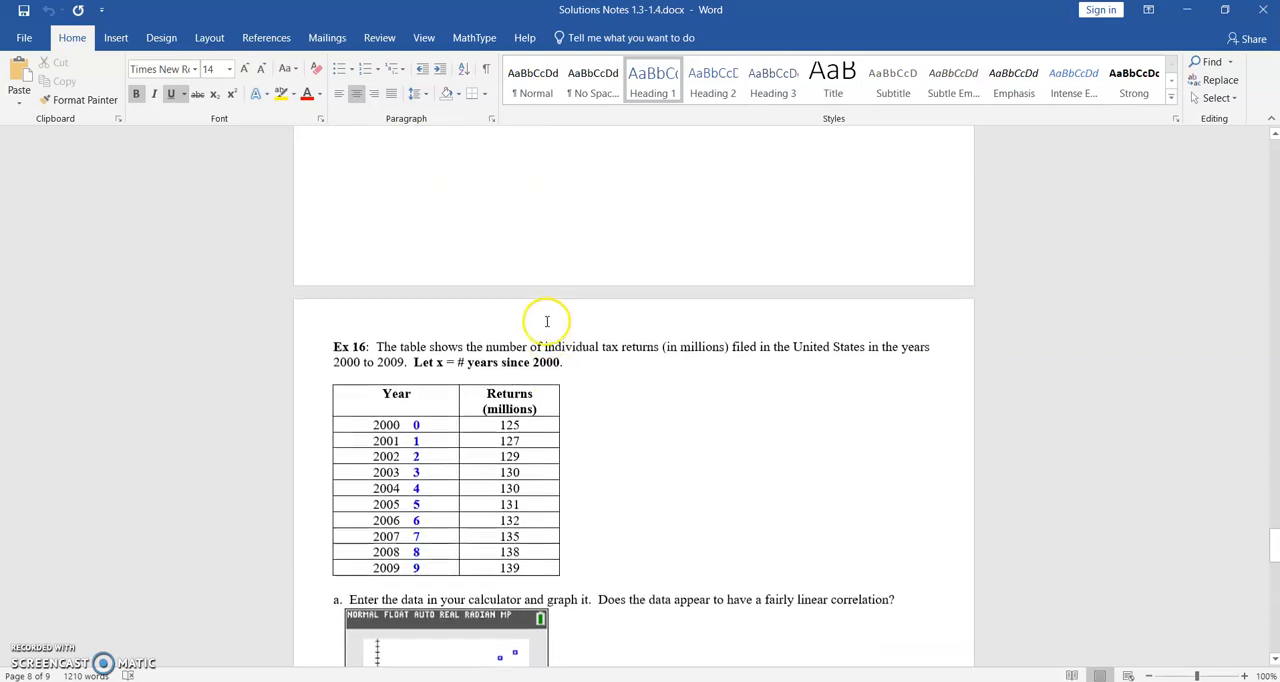
# Step: Scroll to parts d and e: 141.06 million returns in 2011, 200 million in 2052
pyautogui.scroll(-3)
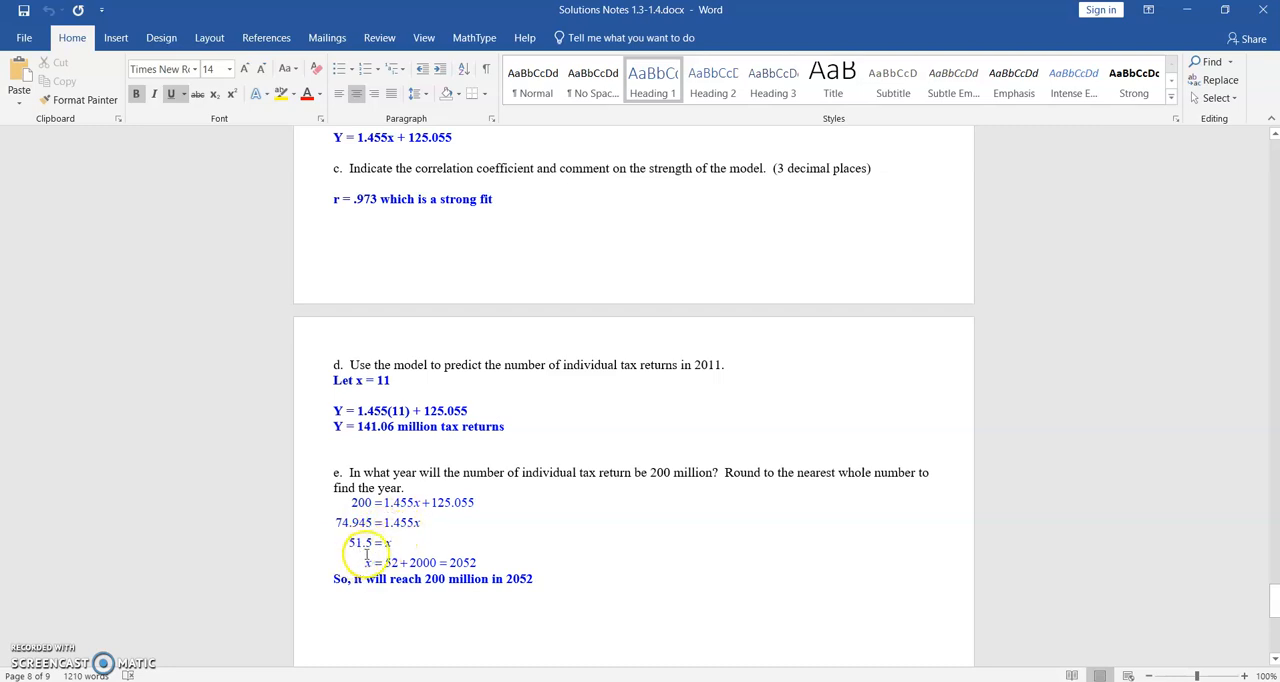
pyautogui.moveTo(718, 502)
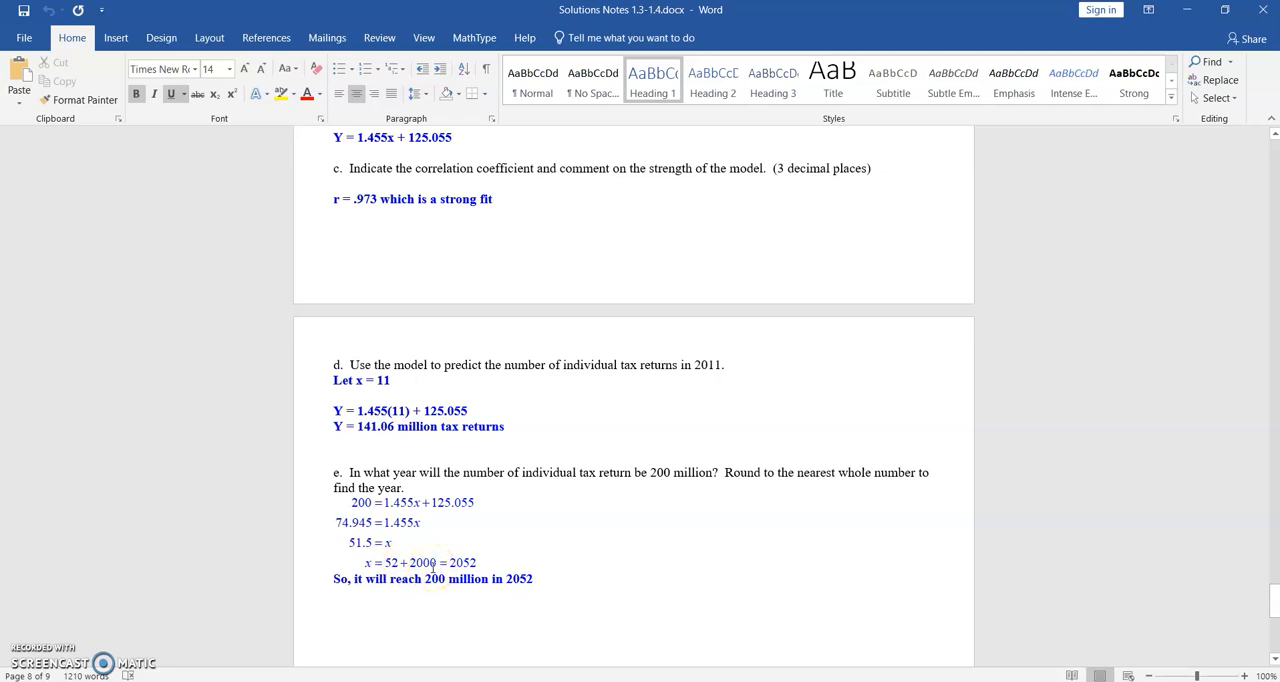
pyautogui.moveTo(428, 562)
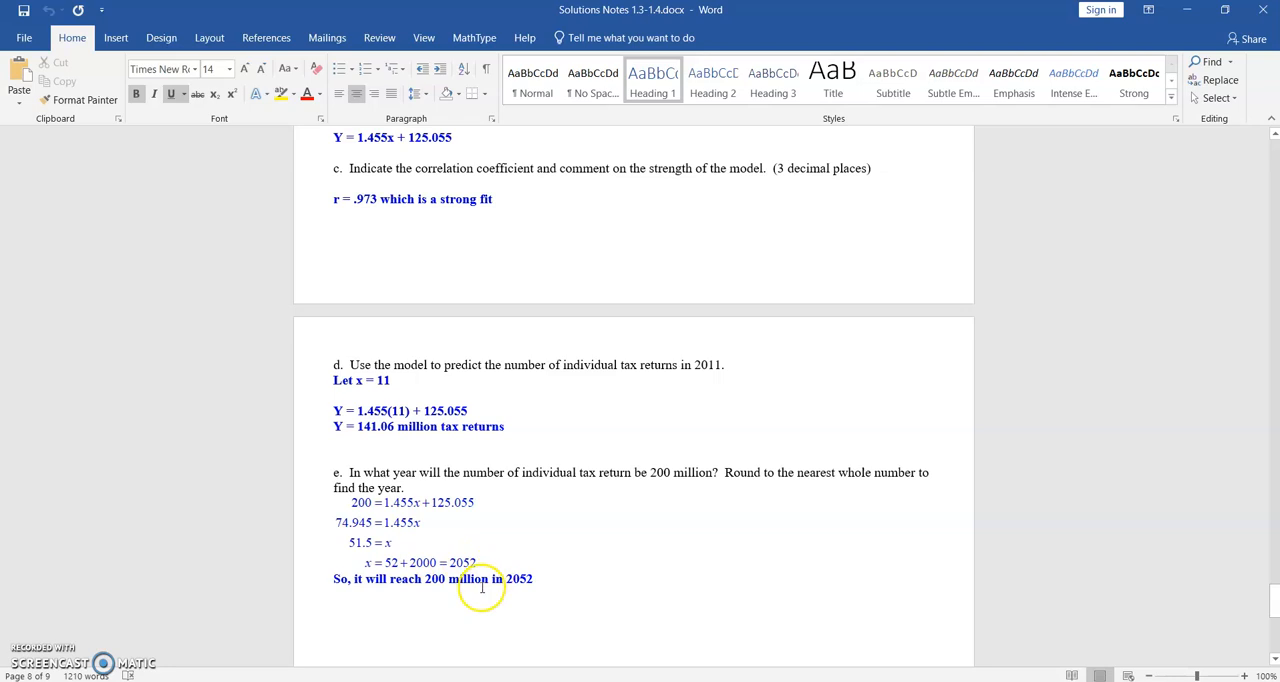
pyautogui.moveTo(568, 549)
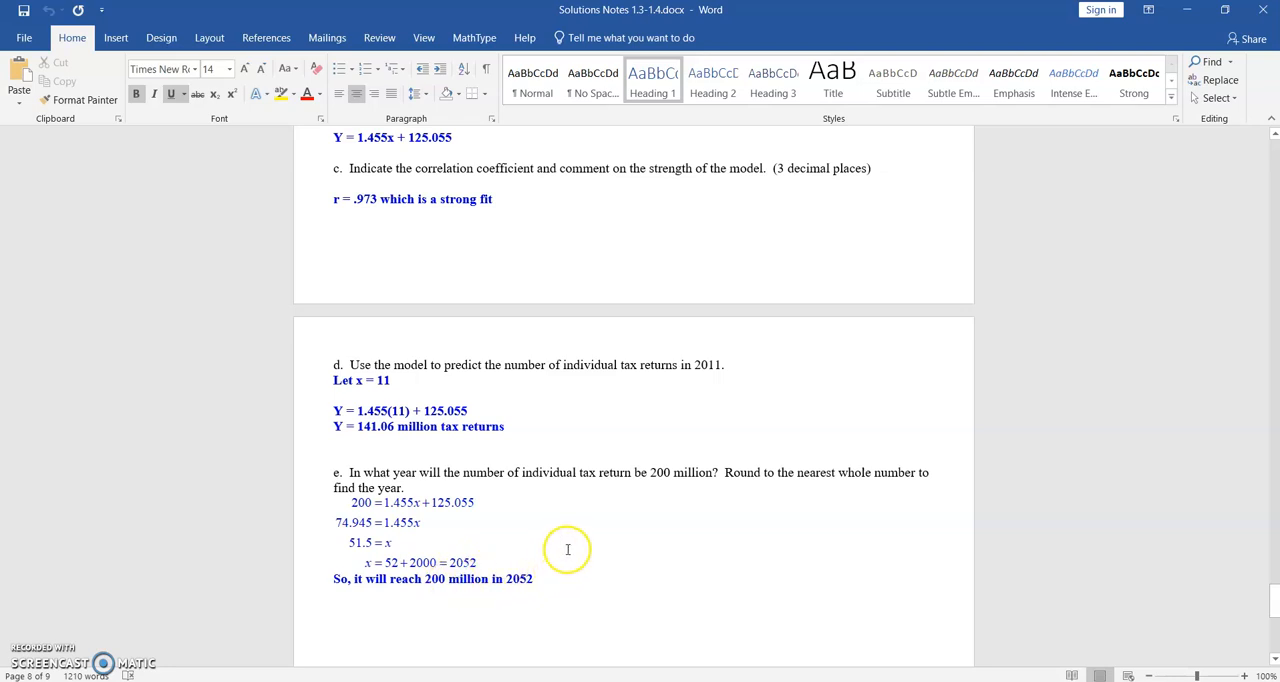
pyautogui.moveTo(567, 549)
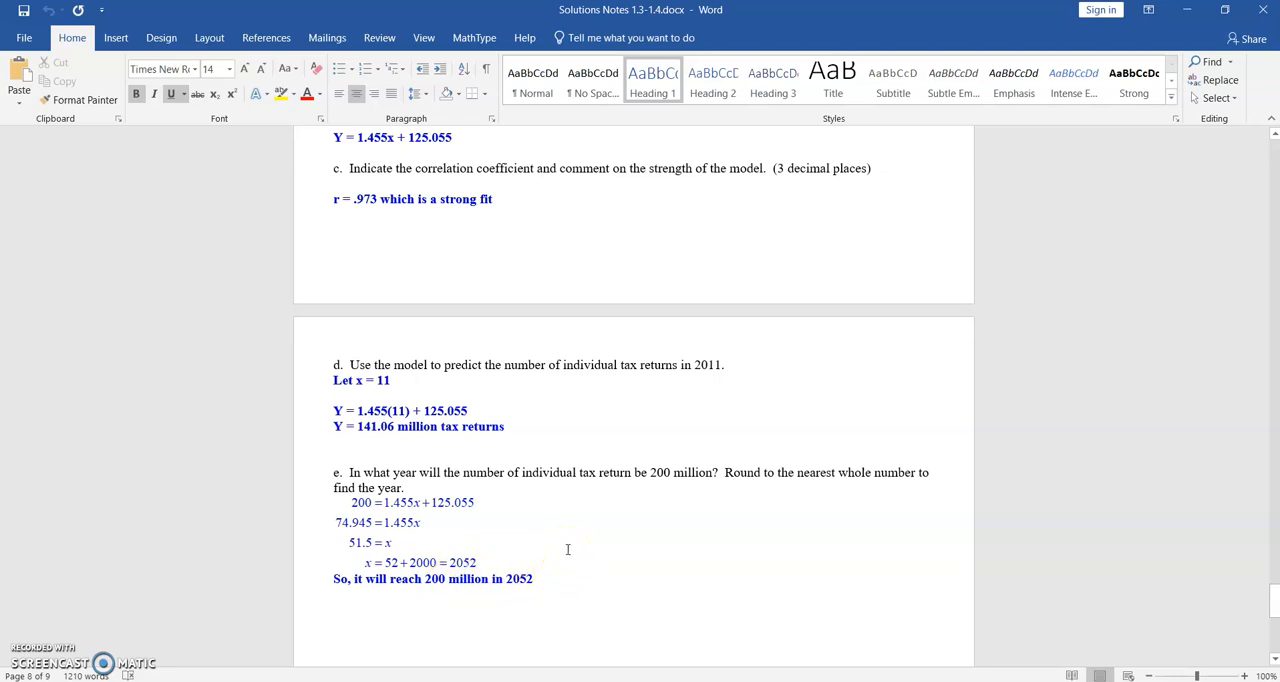